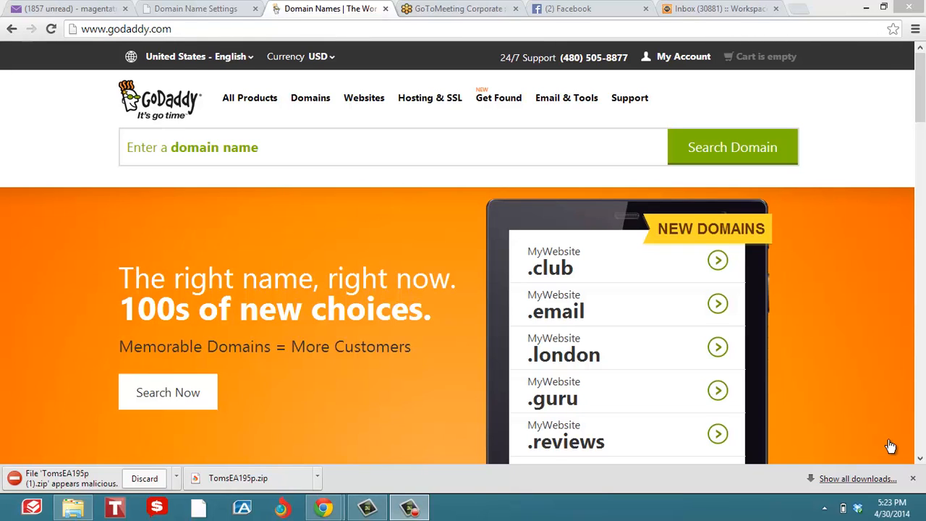
mouse_move(406, 263)
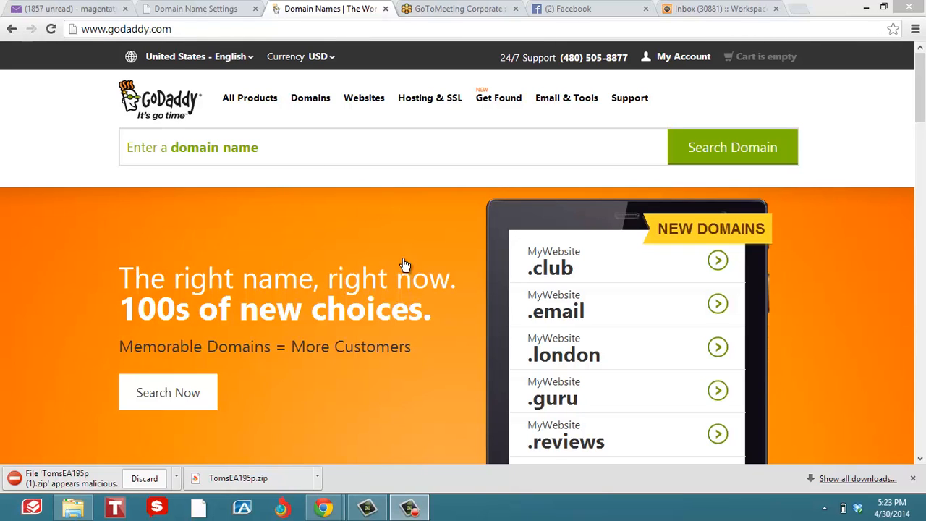
- Reach Lucrazon's Activate Your Domain step from the store dashboard
left_click(195, 9)
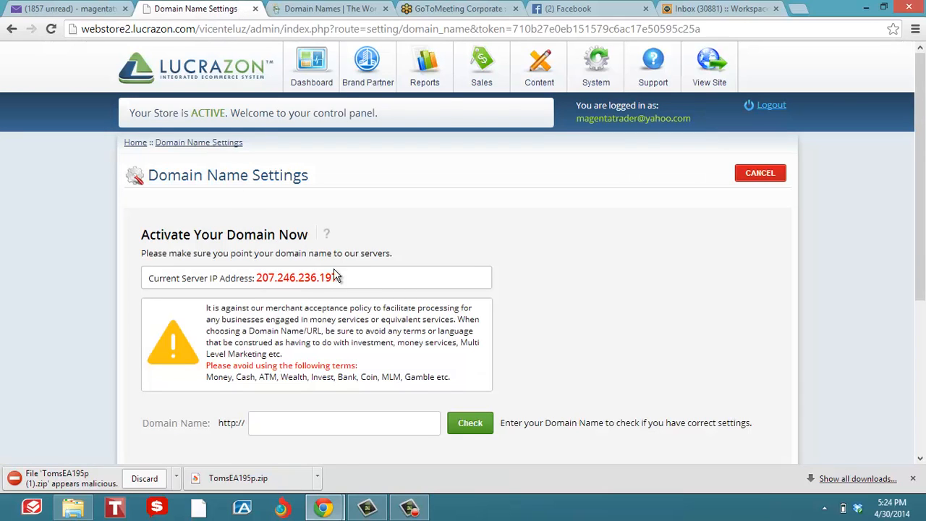
left_click(313, 65)
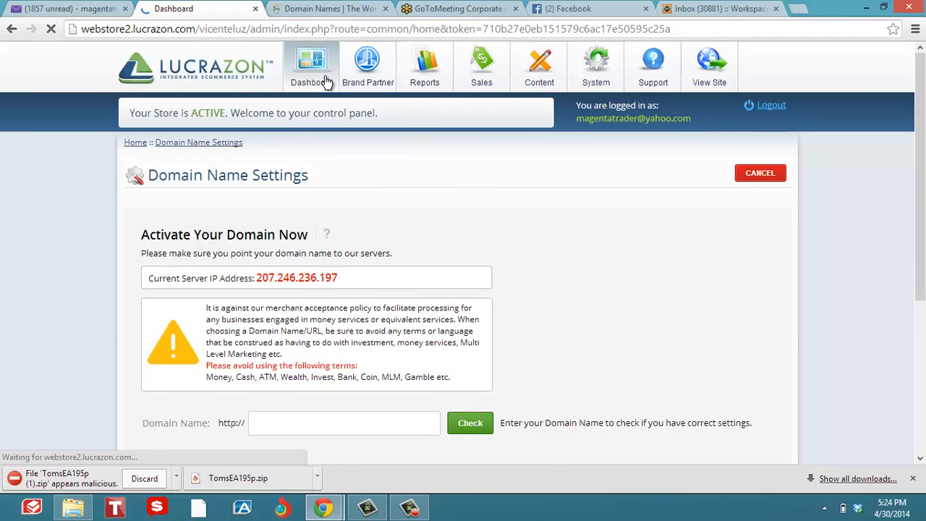
left_click(311, 65)
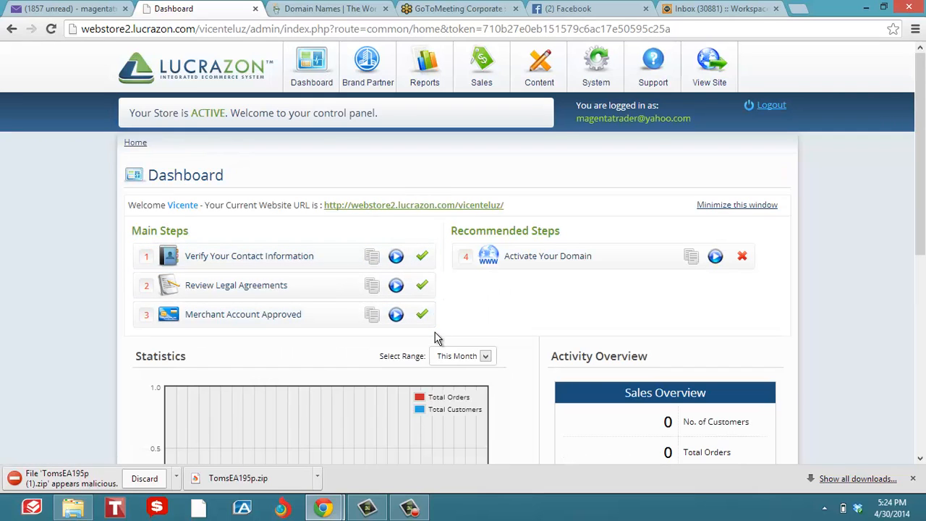
mouse_move(563, 256)
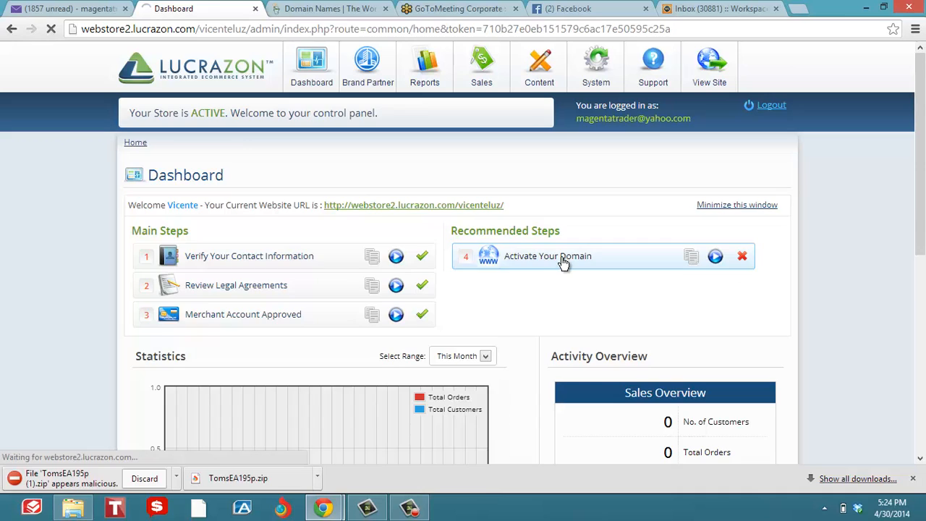
left_click(547, 254)
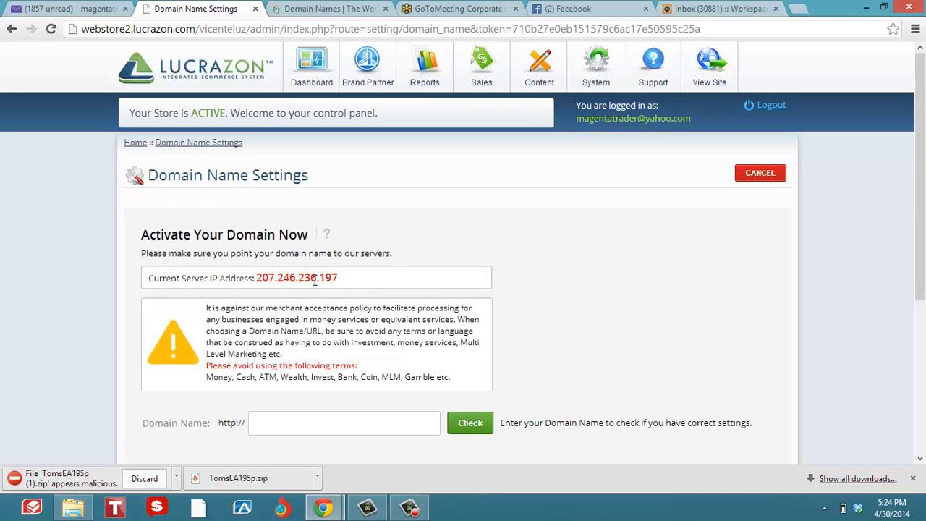
- Select the server IP address 207.246.236.197 and copy it
double_click(297, 278)
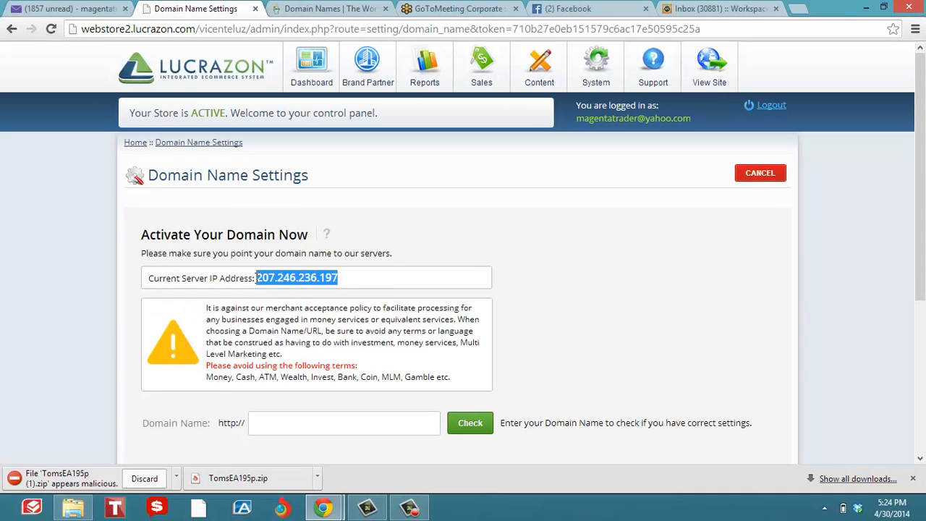
right_click(296, 278)
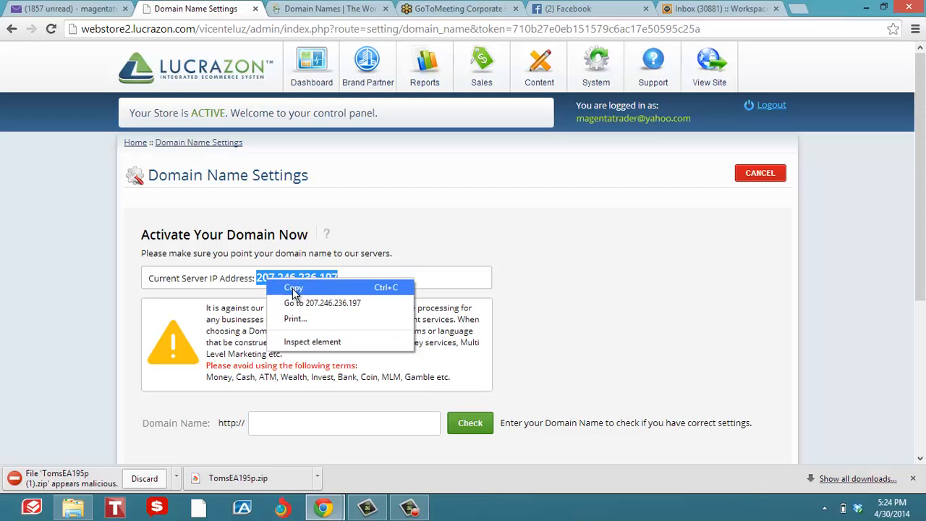
- Search GoDaddy for globalmerchantservices1, showing the .com available for $12.99
left_click(330, 9)
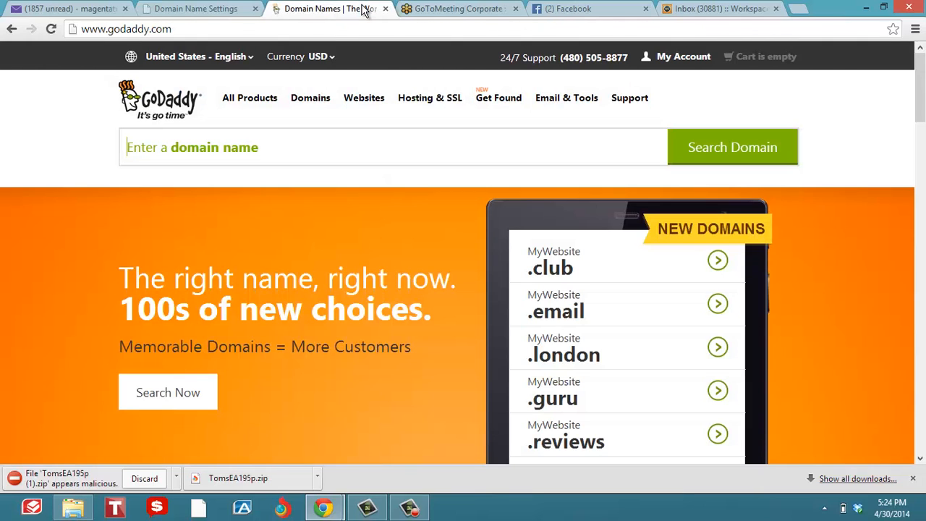
mouse_move(249, 99)
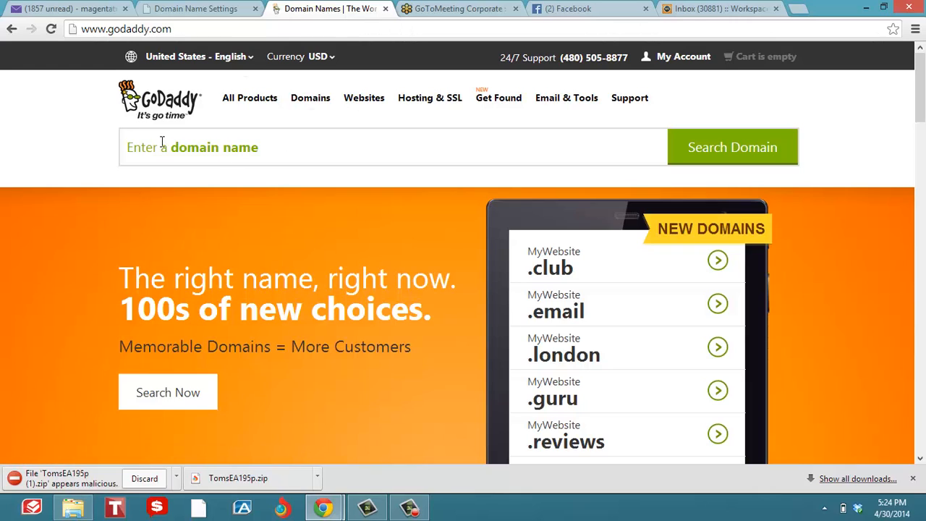
type("luz")
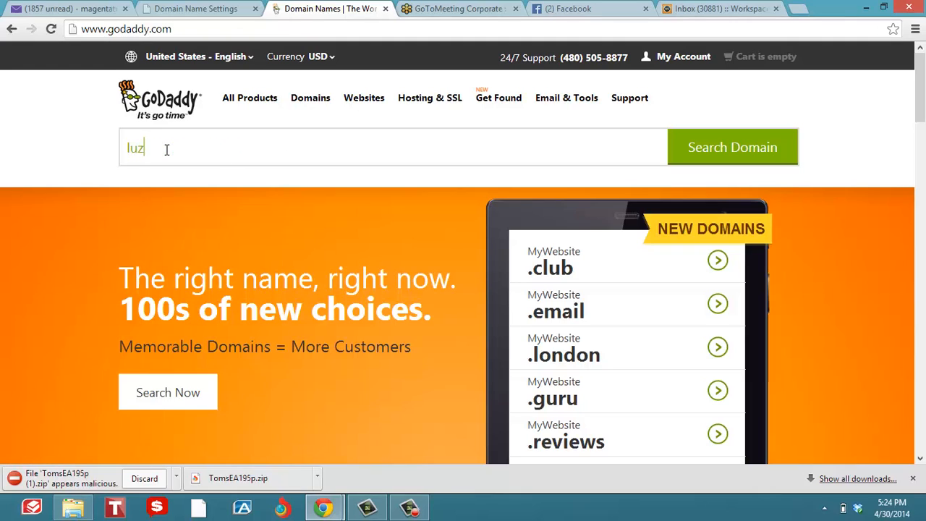
type("m")
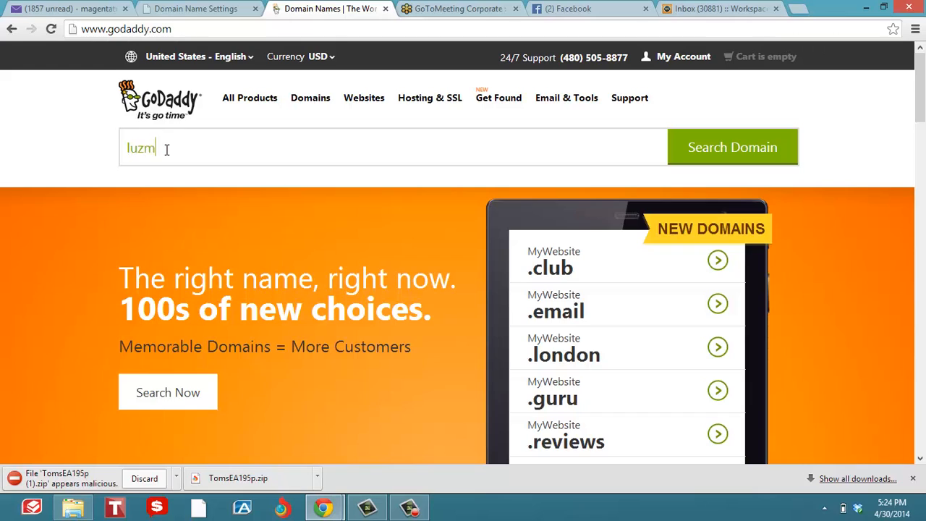
type("globalmerchant")
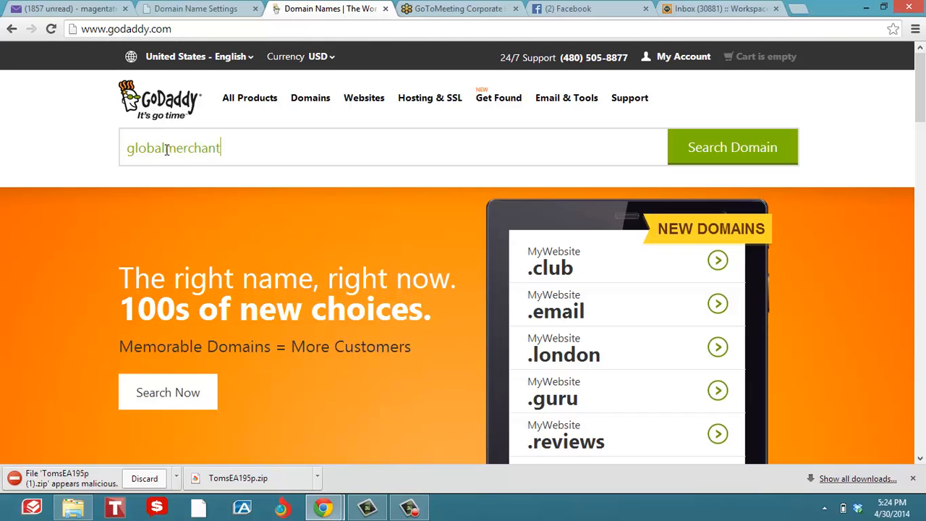
type("services")
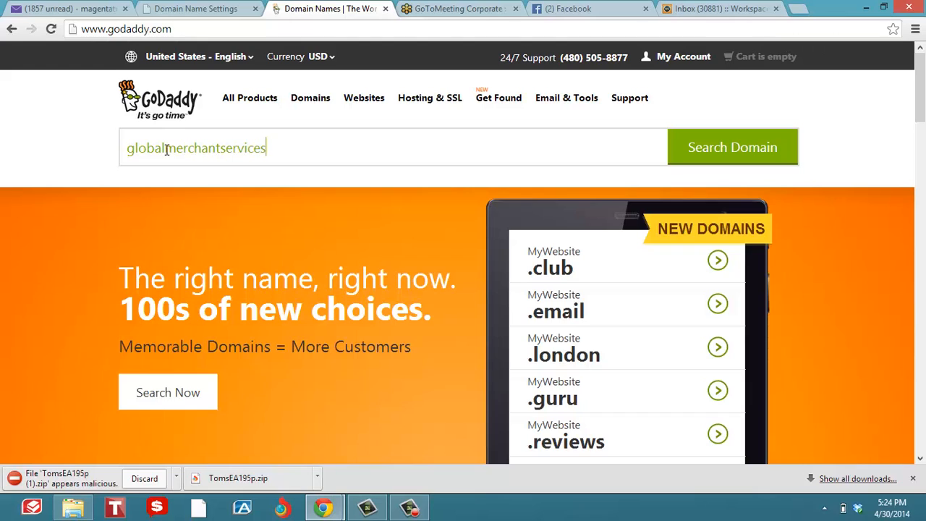
type("1")
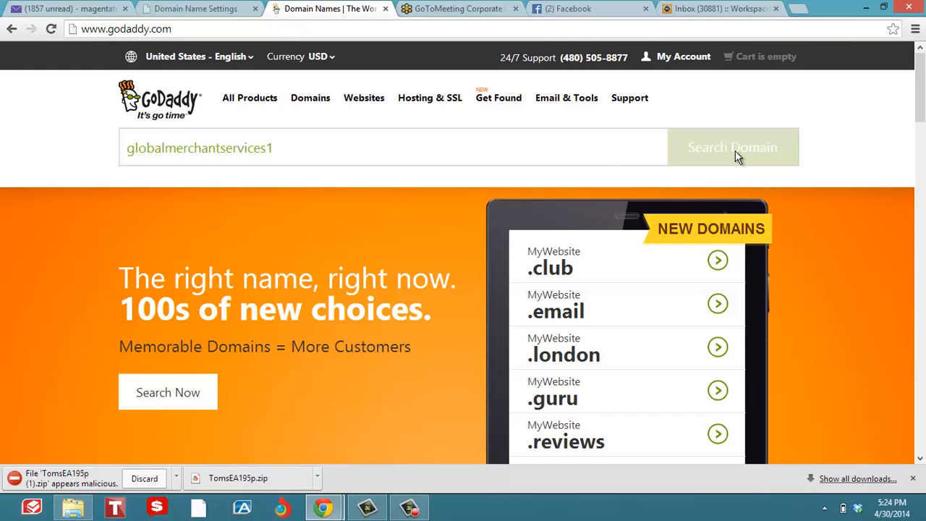
left_click(732, 148)
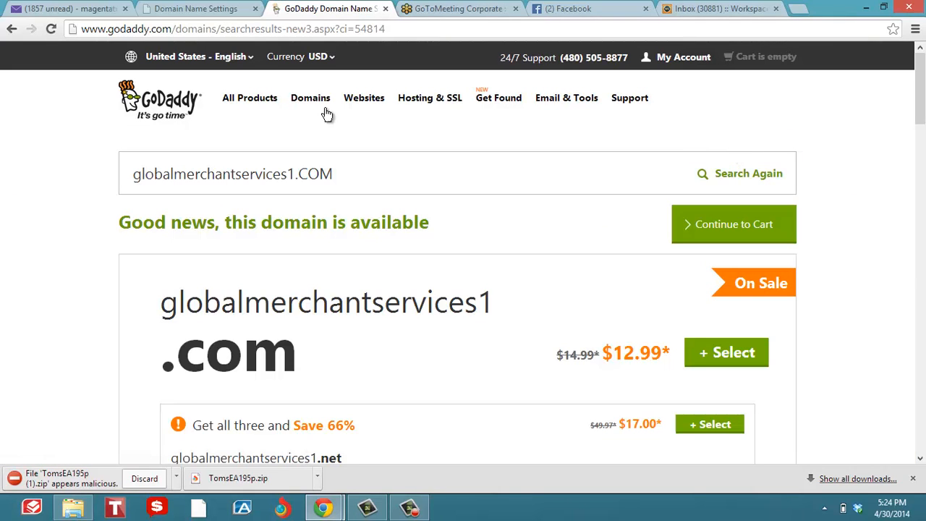
mouse_move(520, 349)
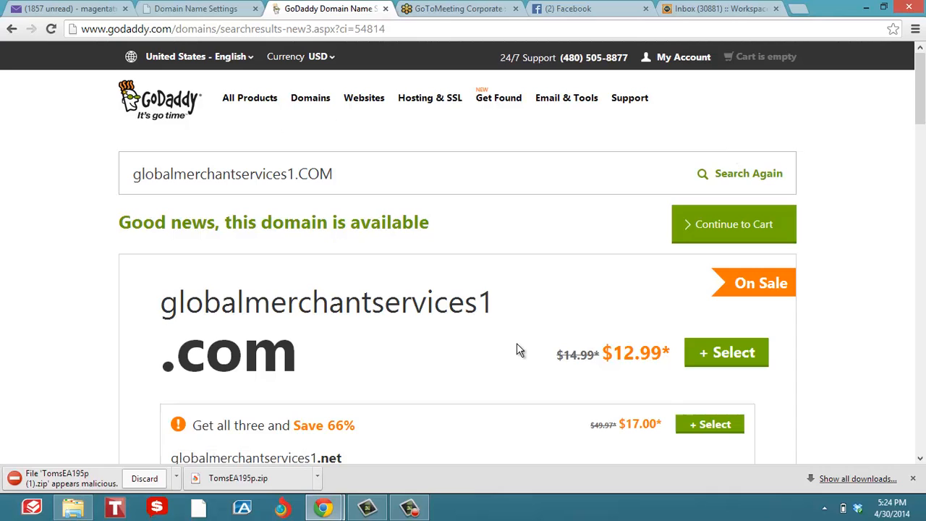
mouse_move(734, 355)
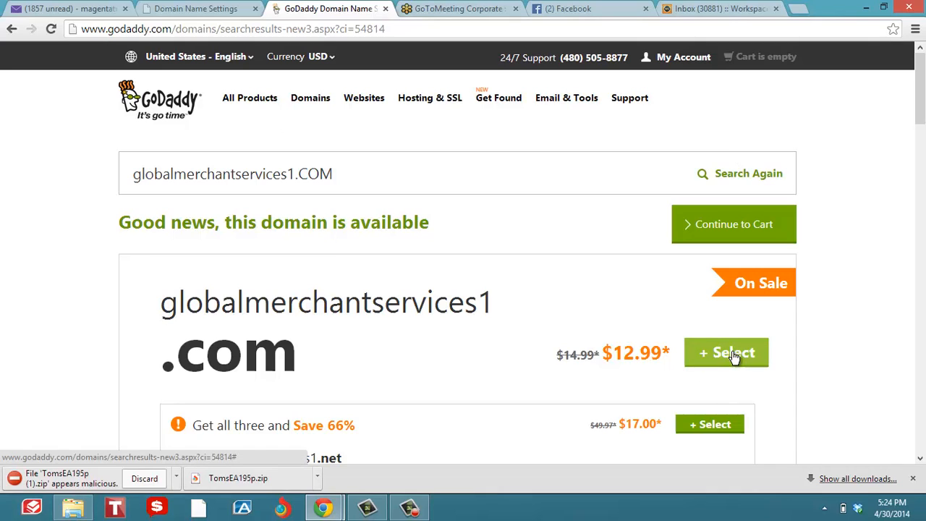
mouse_move(672, 70)
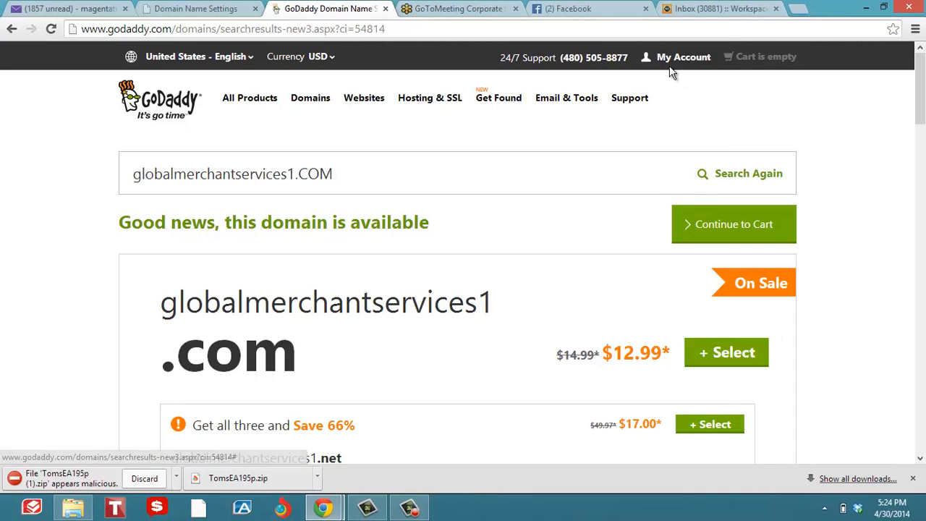
- Reach the GoDaddy Domains control center and scroll to LUZMERCHANTSERVICES.COM
left_click(683, 56)
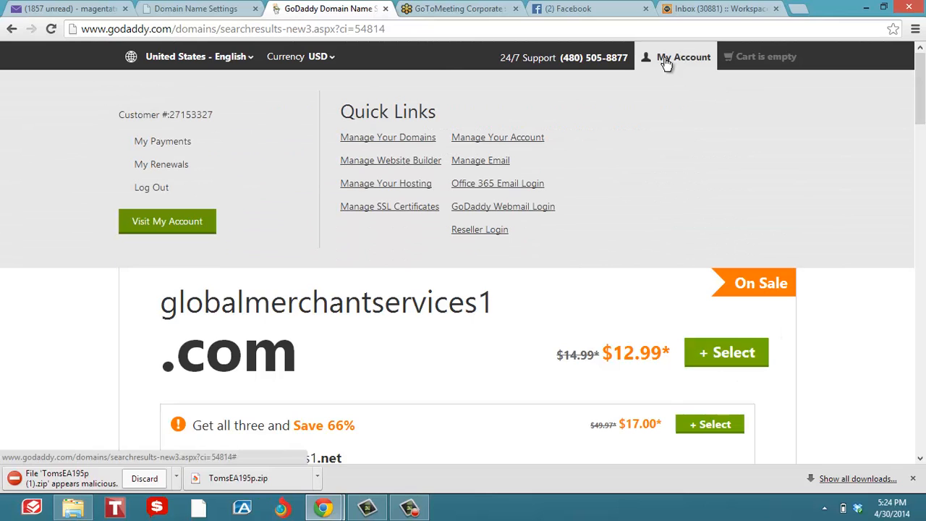
mouse_move(162, 142)
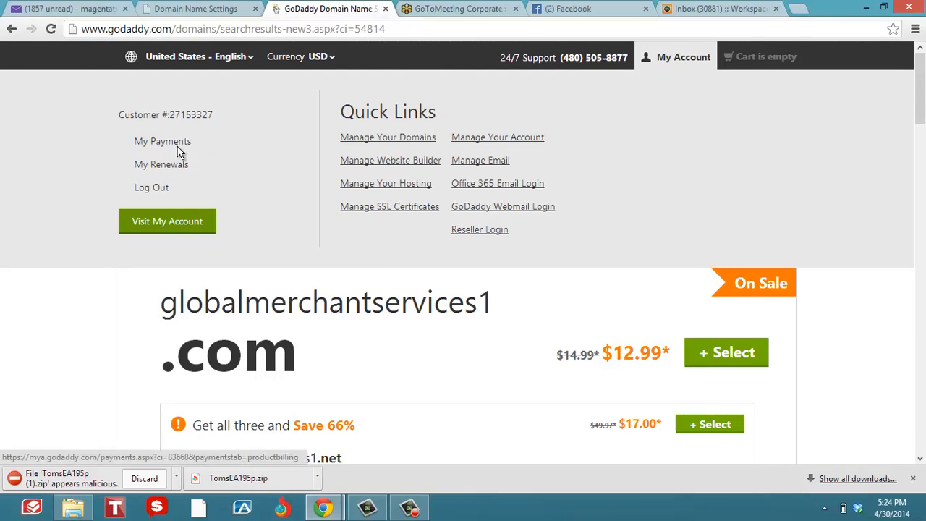
mouse_move(168, 220)
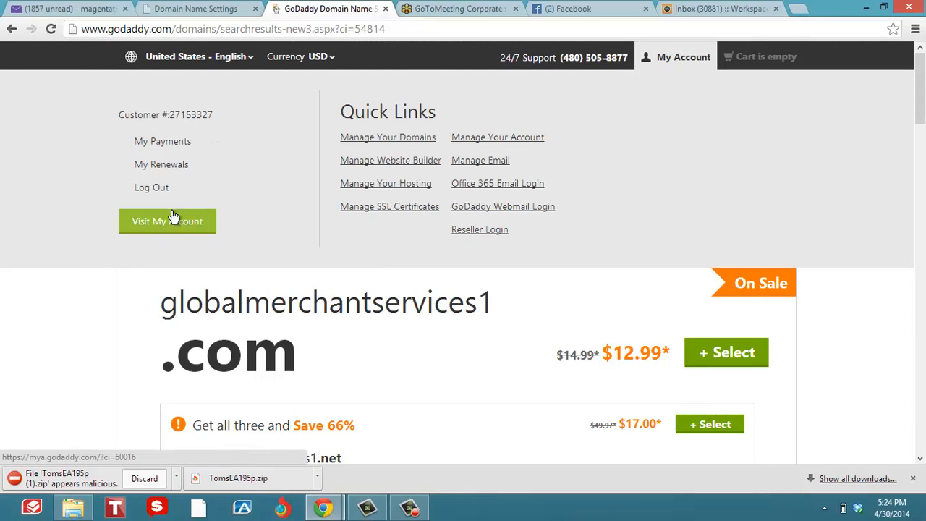
left_click(168, 220)
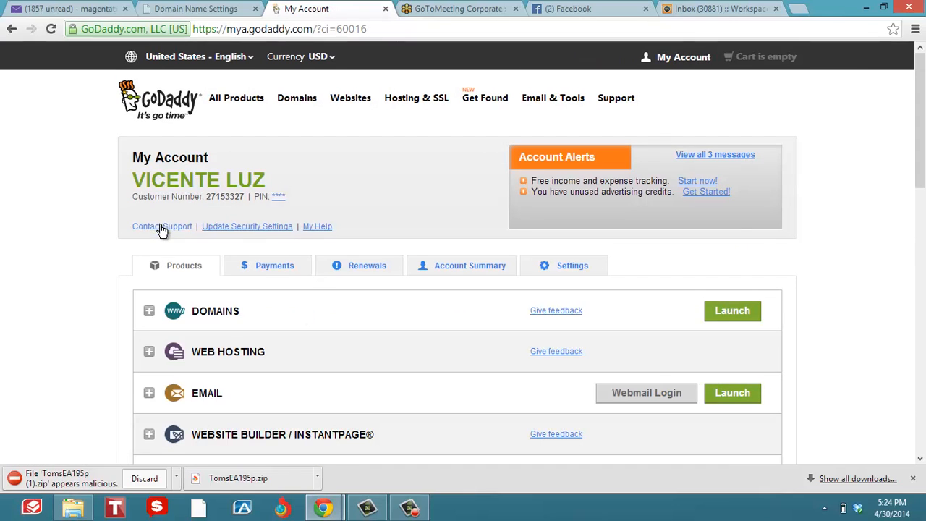
mouse_move(172, 315)
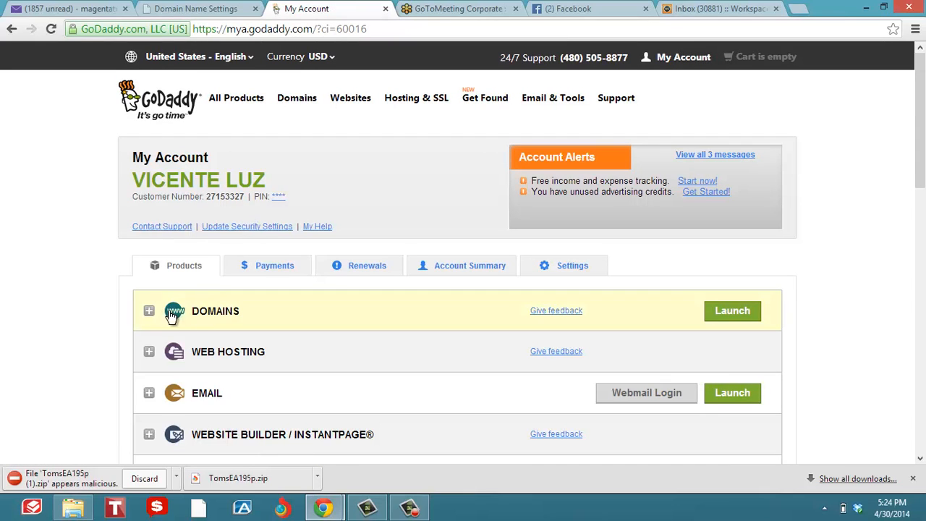
mouse_move(733, 310)
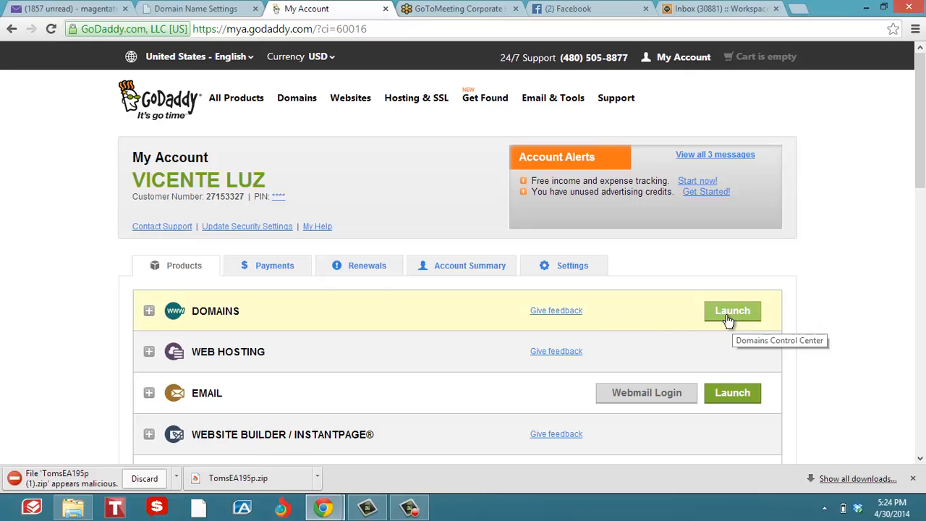
left_click(733, 310)
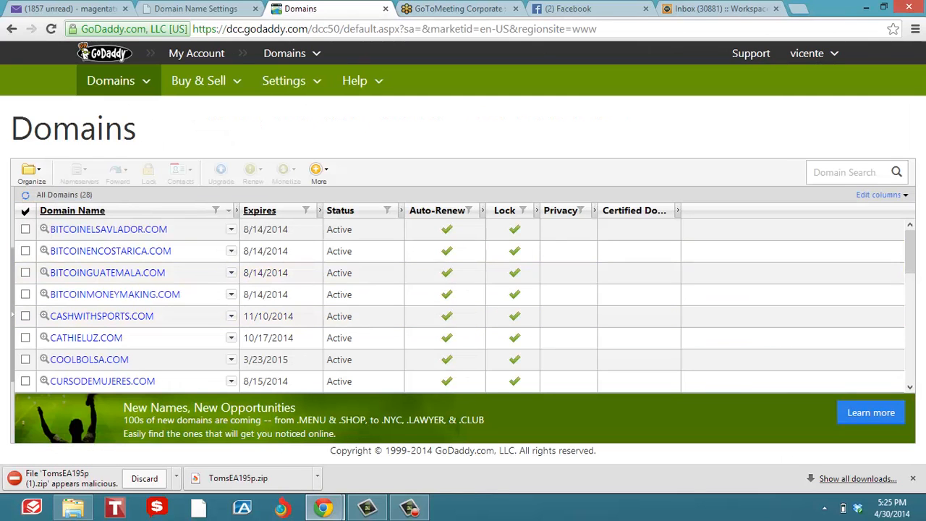
scroll("down", 3)
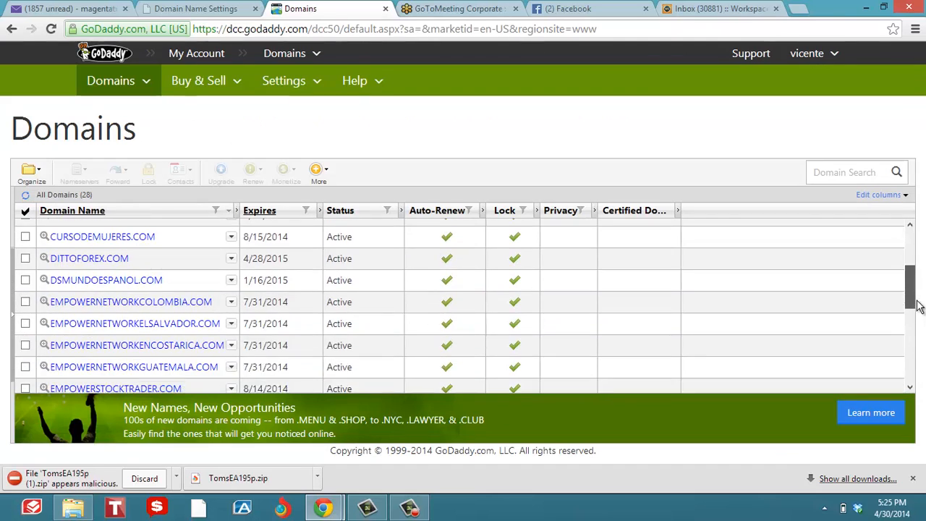
scroll("down", 3)
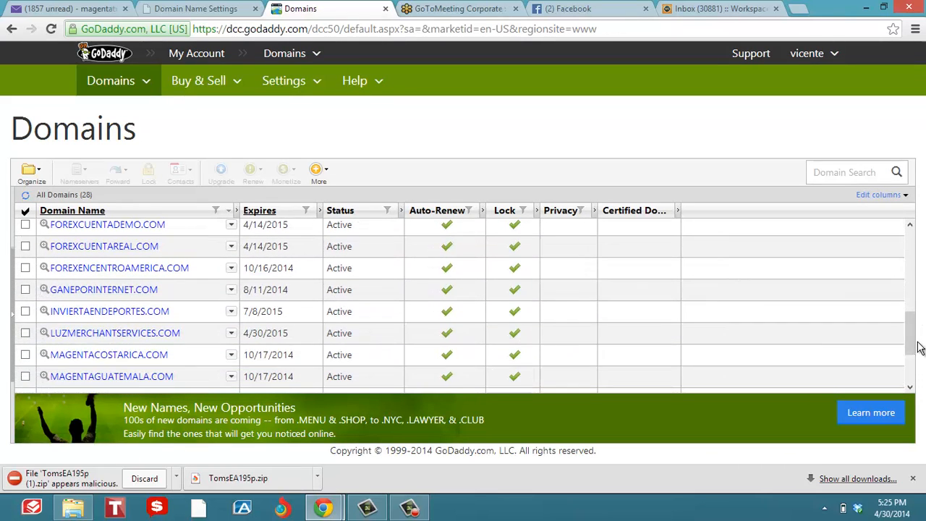
mouse_move(65, 333)
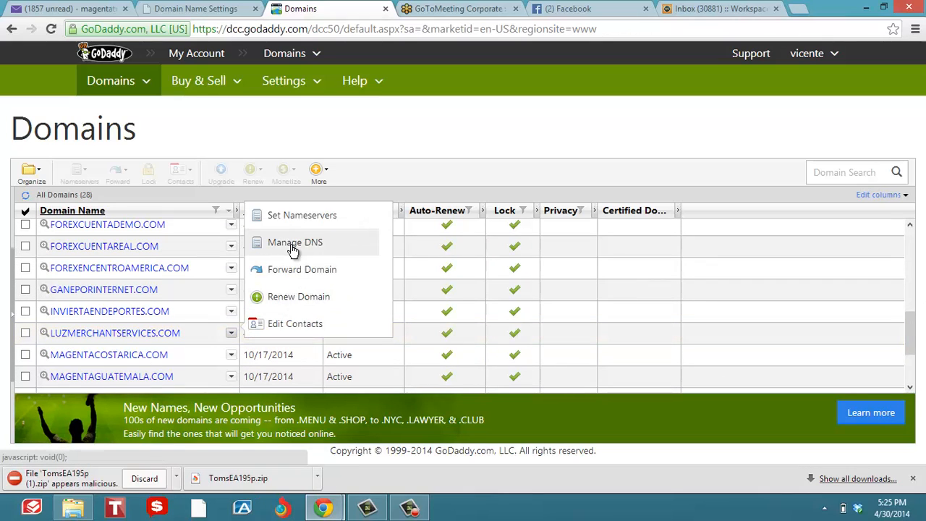
mouse_move(299, 249)
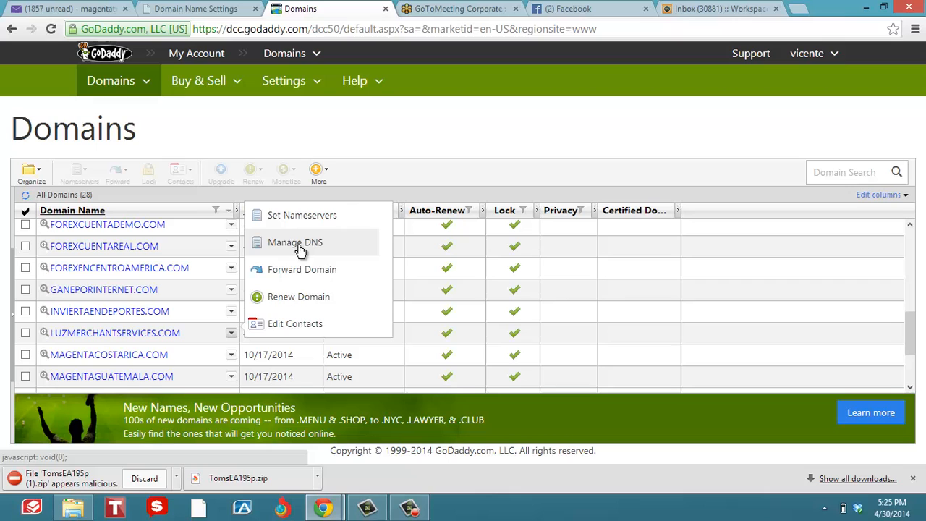
- Bring up the DNS zone file for LUZMERCHANTSERVICES.COM and select the @ A record (184.168.221.55)
left_click(296, 242)
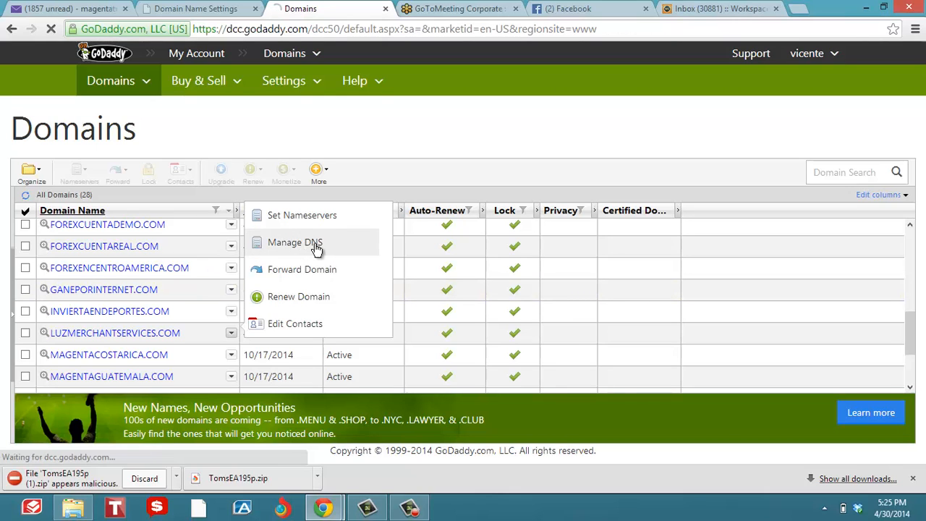
left_click(295, 241)
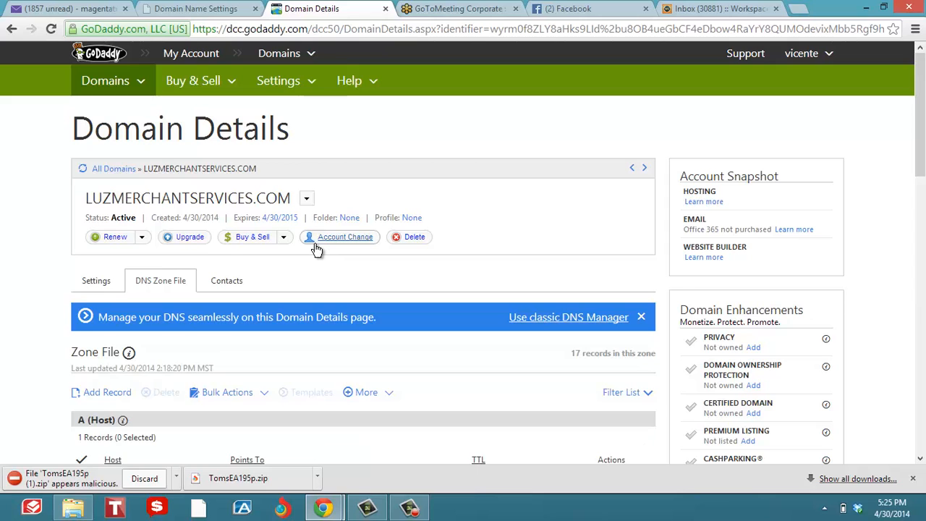
scroll("down", 3)
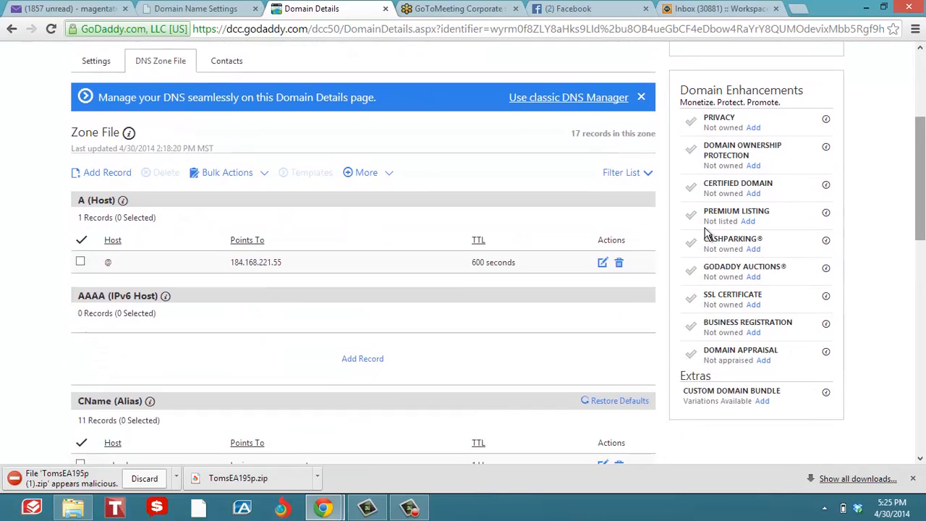
double_click(272, 262)
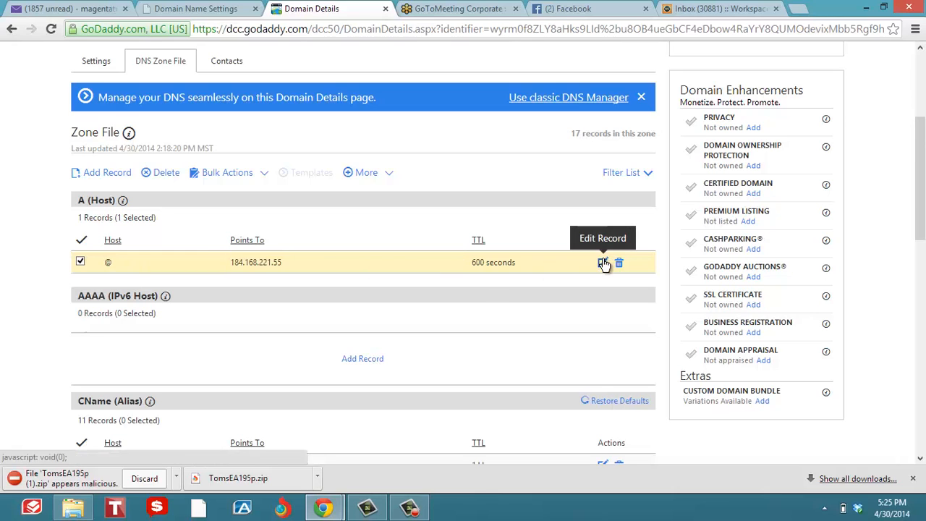
- Edit the @ A record's Points To value to the pasted IP 207.246.236.197 and save the record
left_click(603, 262)
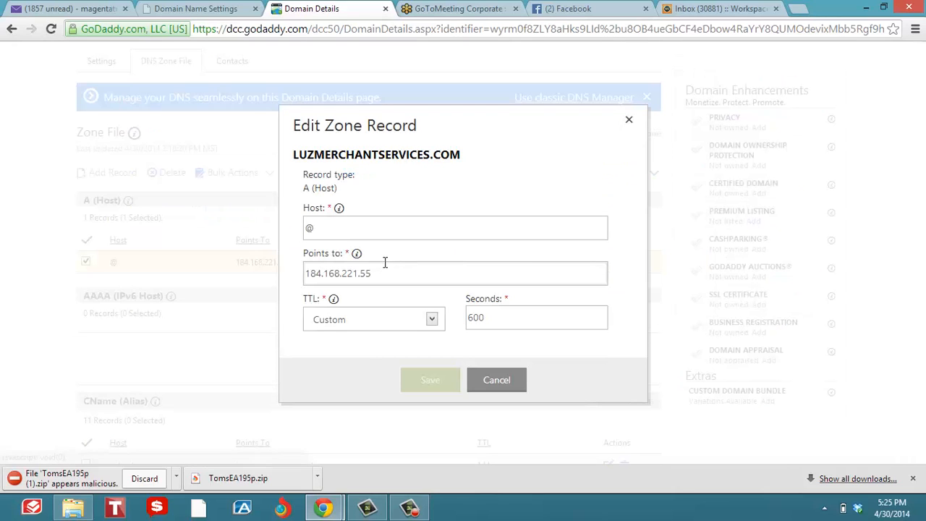
triple_click(454, 272)
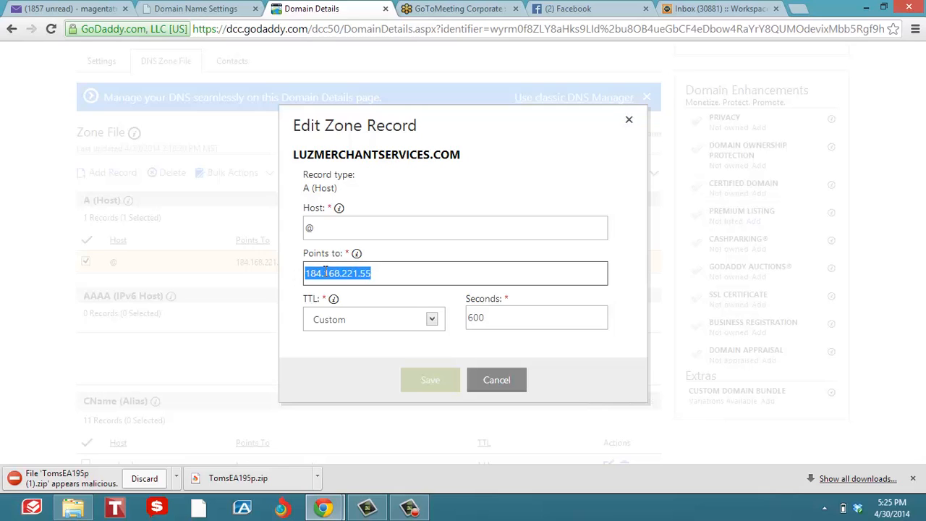
right_click(455, 272)
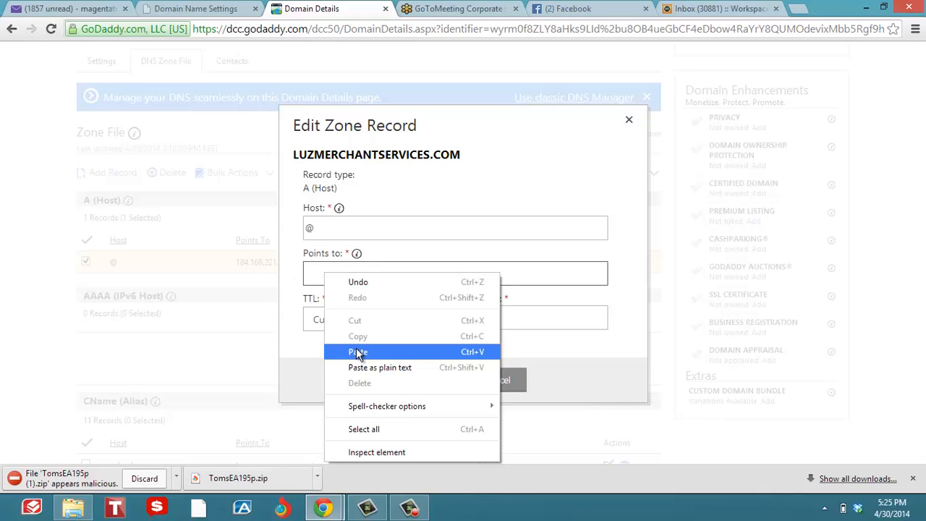
left_click(357, 352)
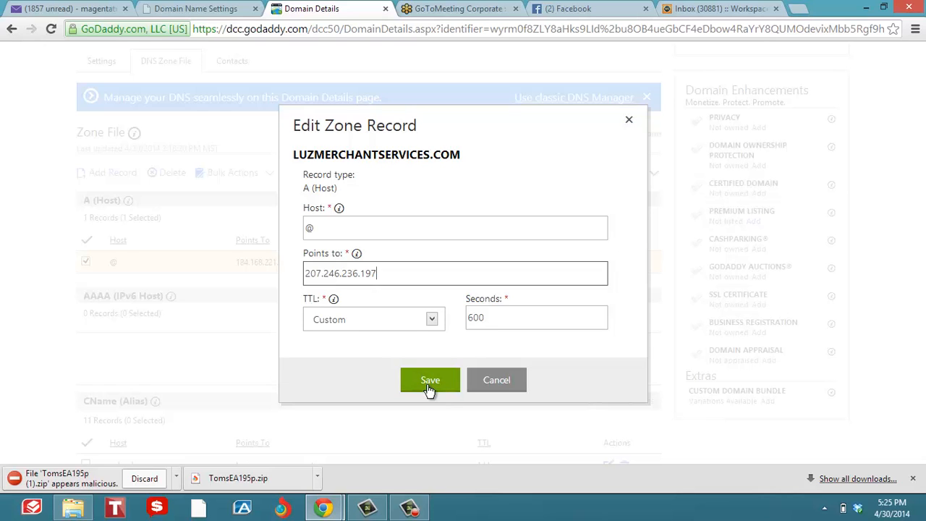
left_click(430, 380)
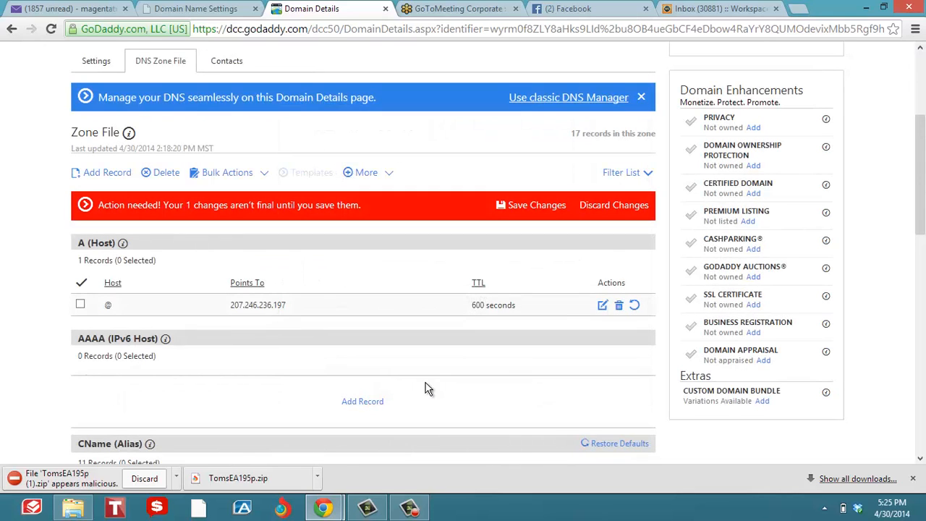
mouse_move(793, 319)
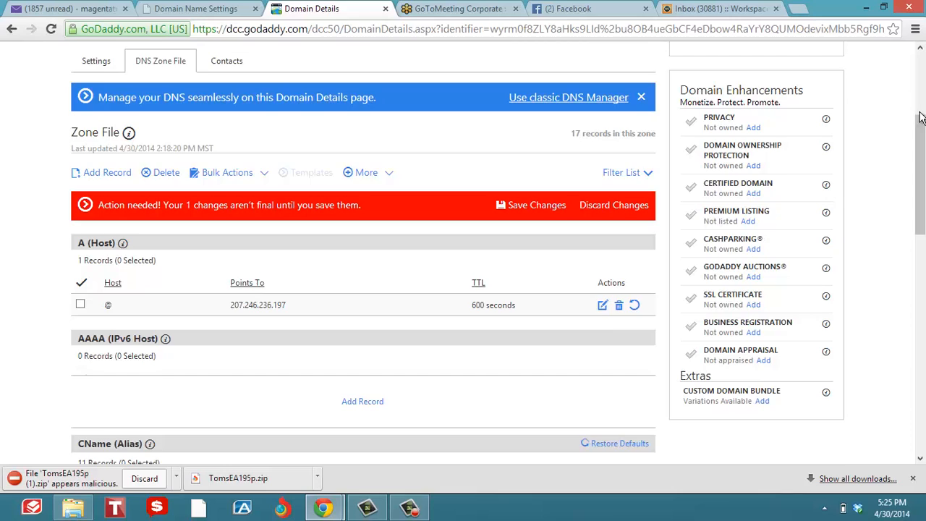
- Scroll through the zone file down to the nameservers and back, reviewing the unsaved A record
scroll("down", 3)
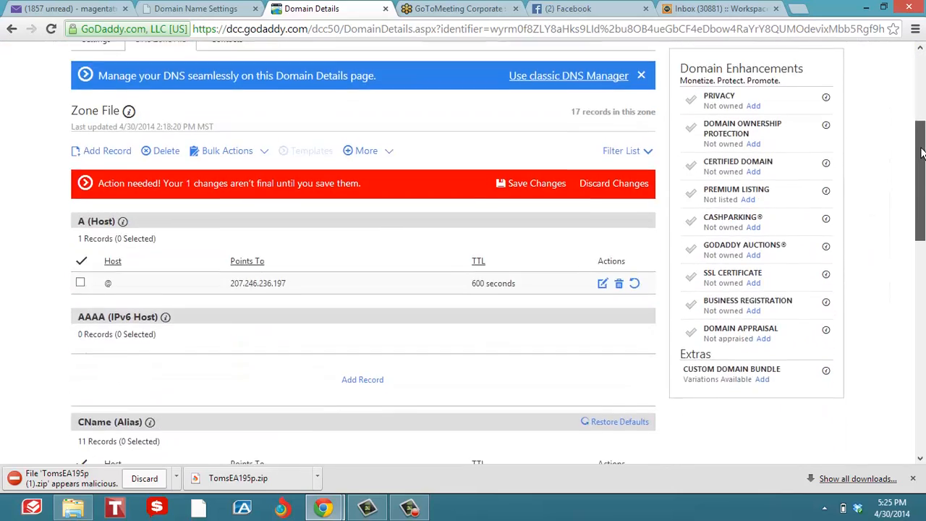
scroll("down", 3)
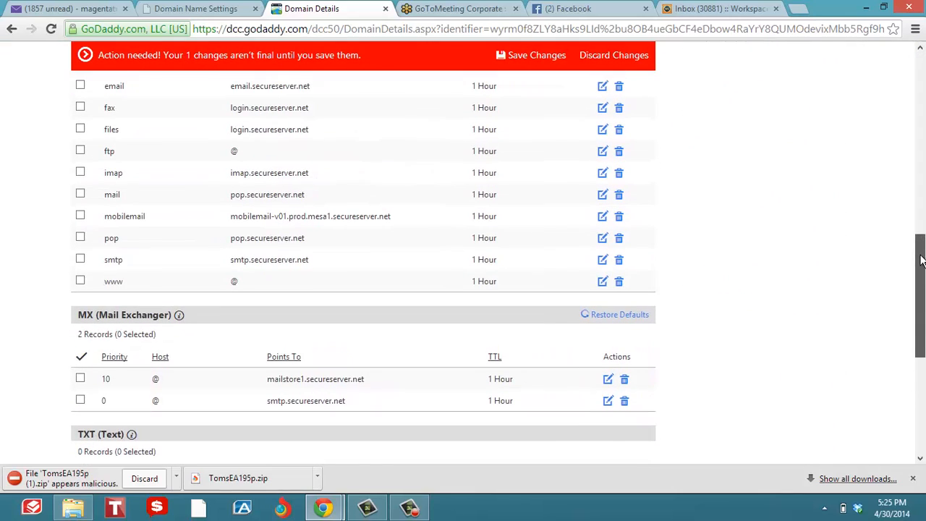
mouse_move(602, 238)
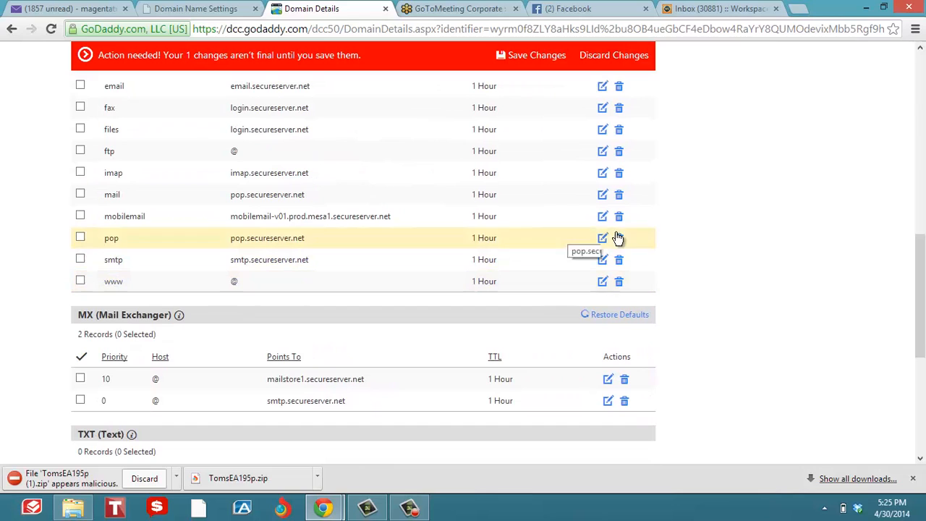
scroll("up", 3)
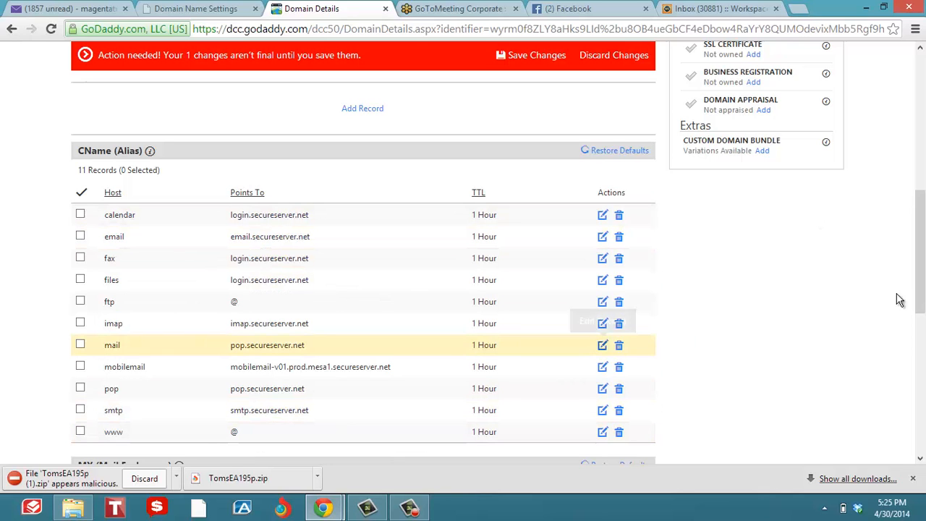
scroll("up", 3)
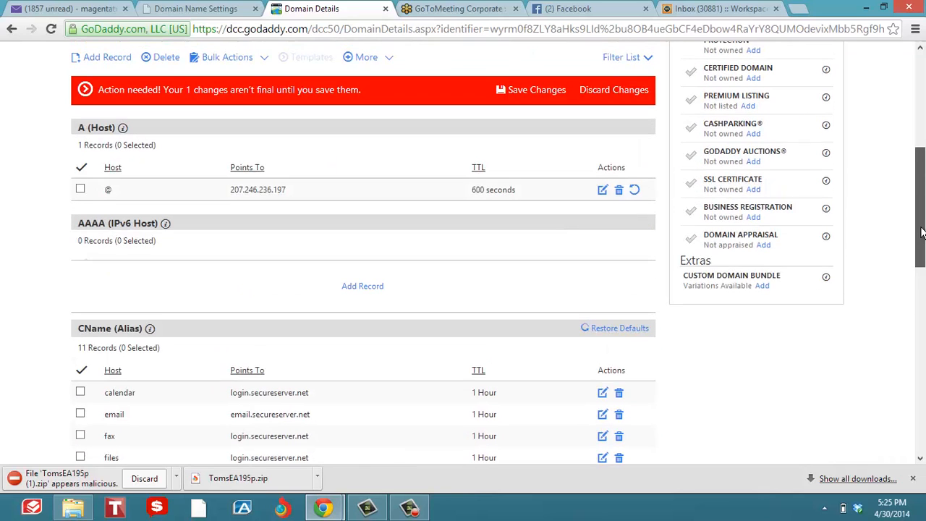
scroll("up", 3)
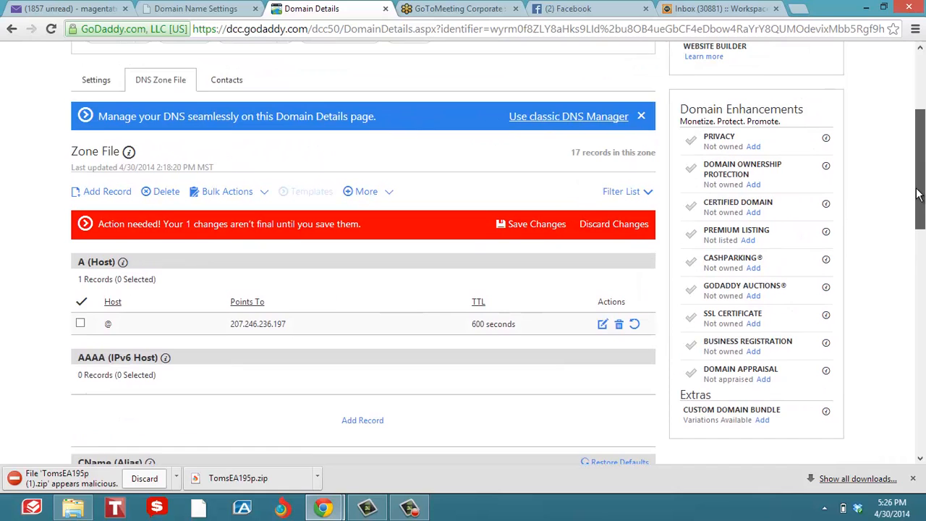
scroll("up", 3)
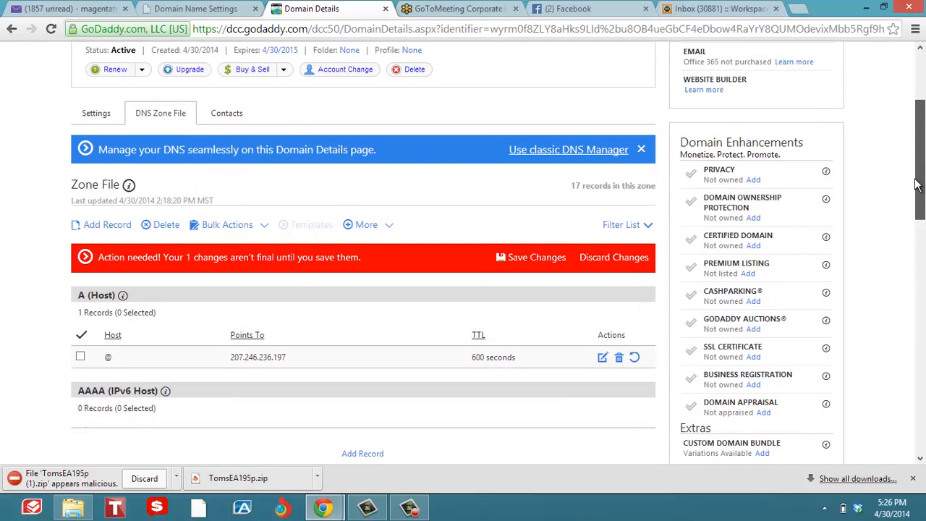
scroll("up", 3)
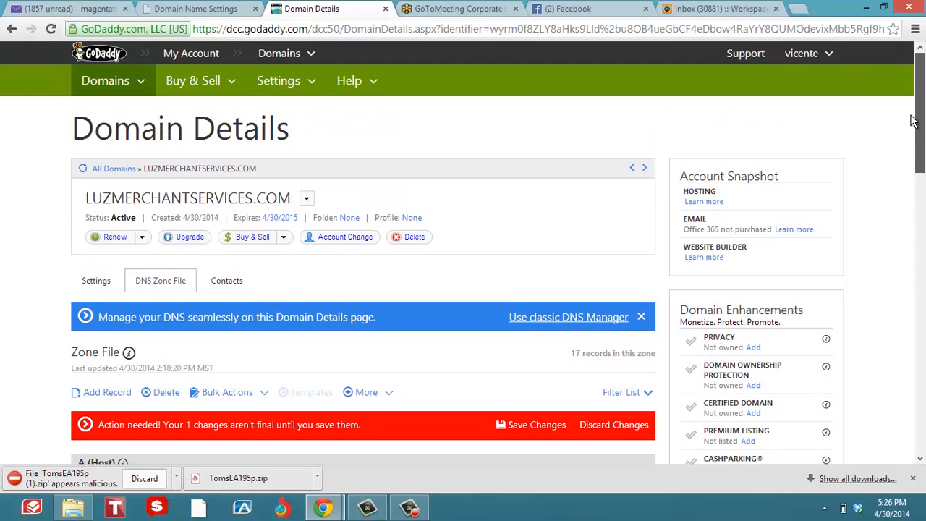
scroll("down", 3)
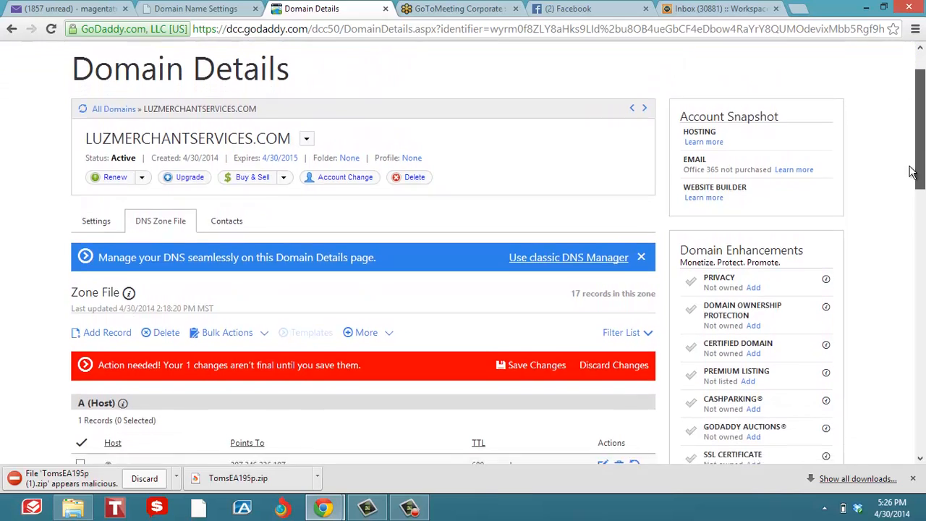
scroll("down", 3)
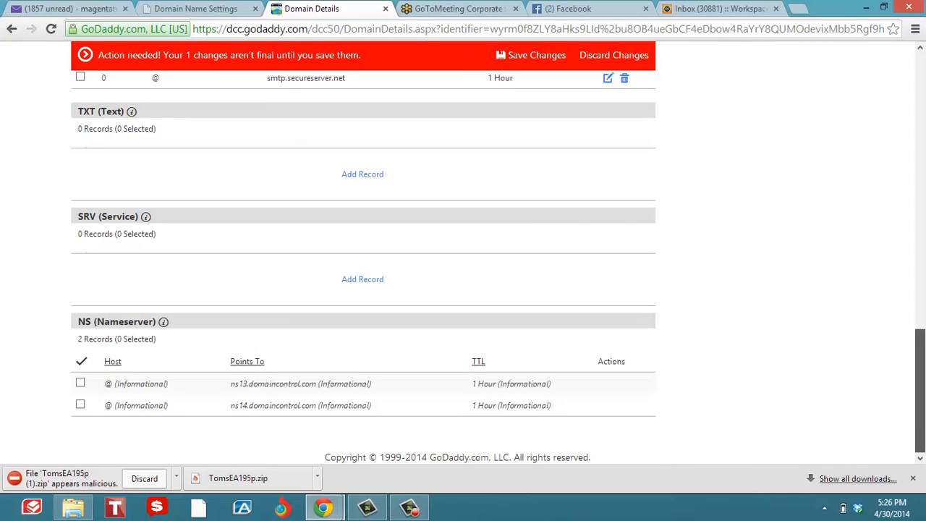
scroll("up", 3)
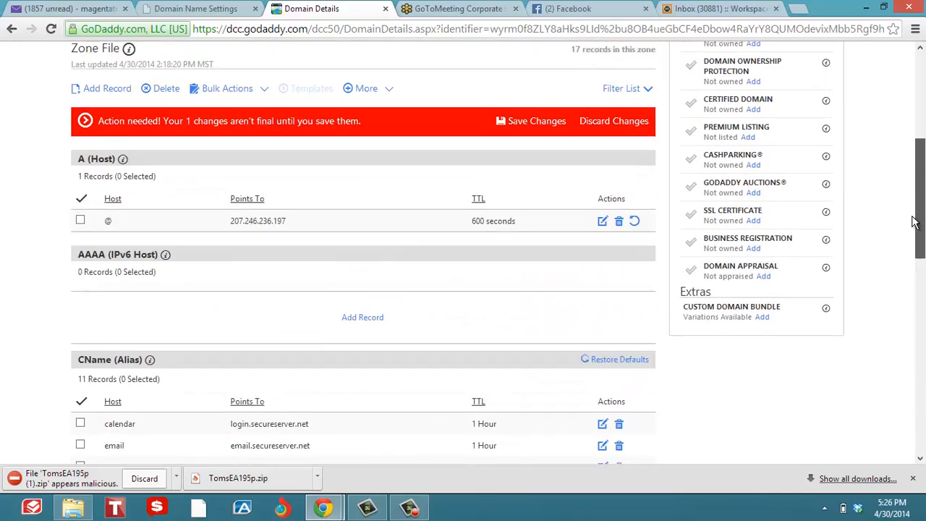
scroll("up", 3)
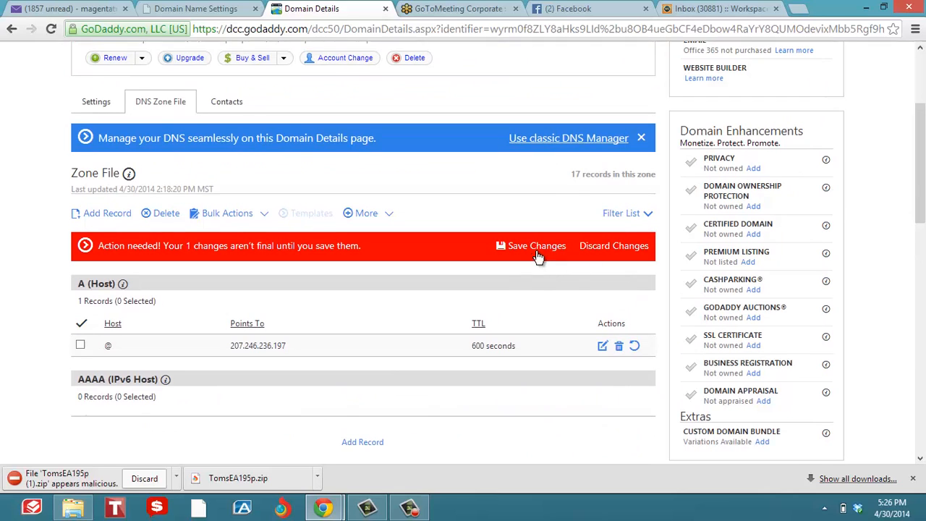
- Save Changes so the zone file commits the @ A record at 207.246.236.197
left_click(537, 246)
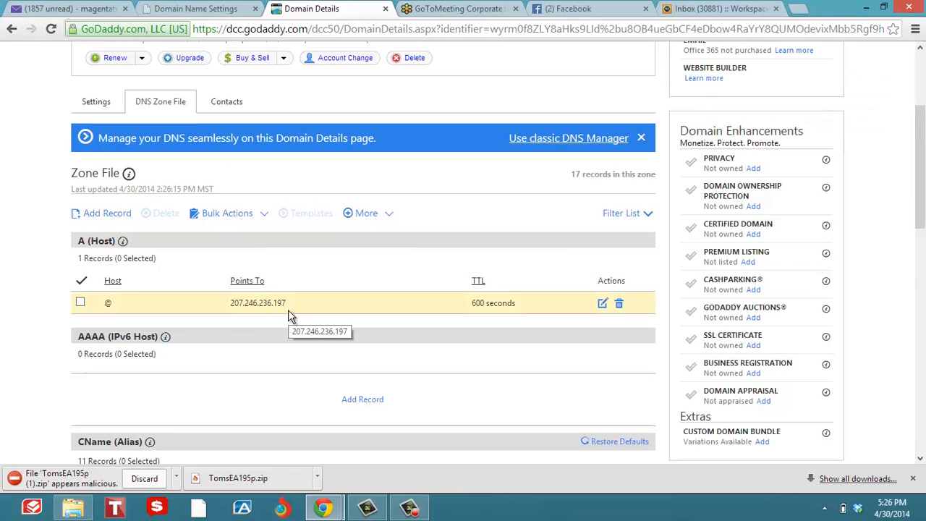
mouse_move(920, 123)
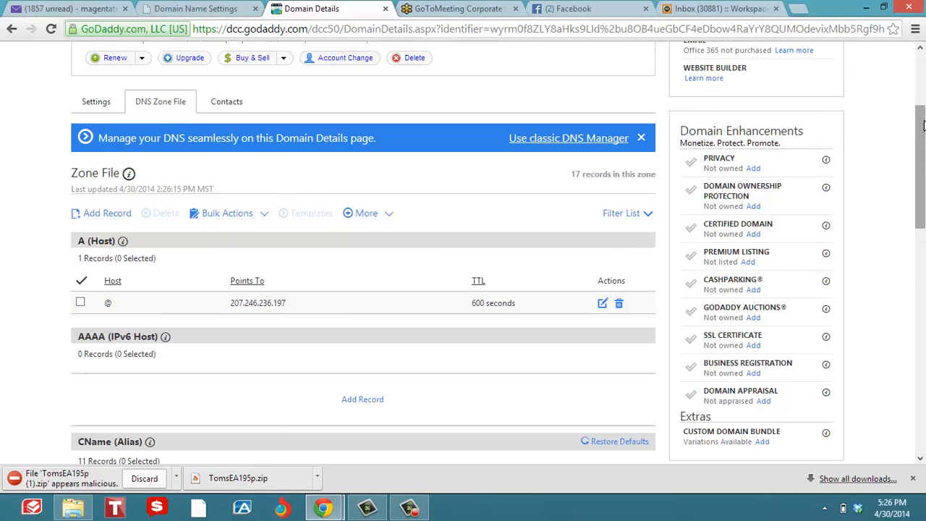
- Enter luzmerchantservices.com in Lucrazon's Domain Name field
left_click(196, 8)
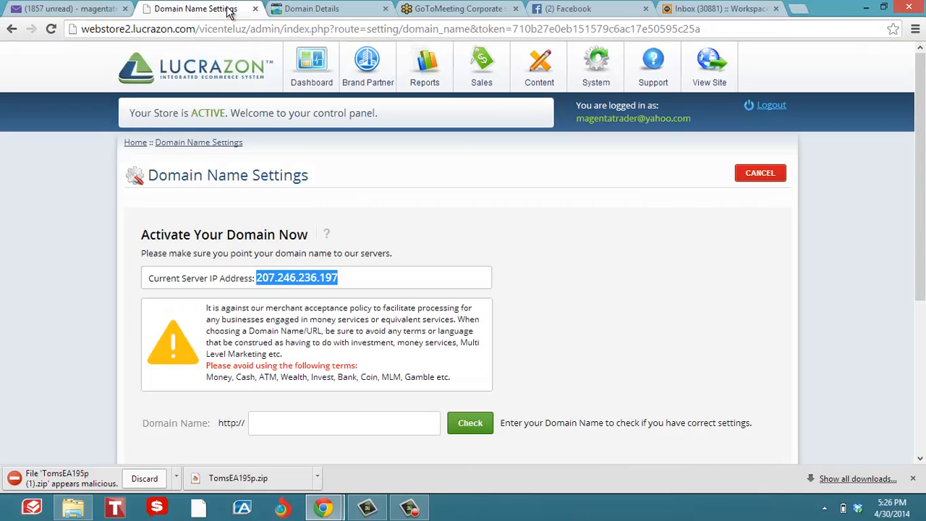
left_click(313, 65)
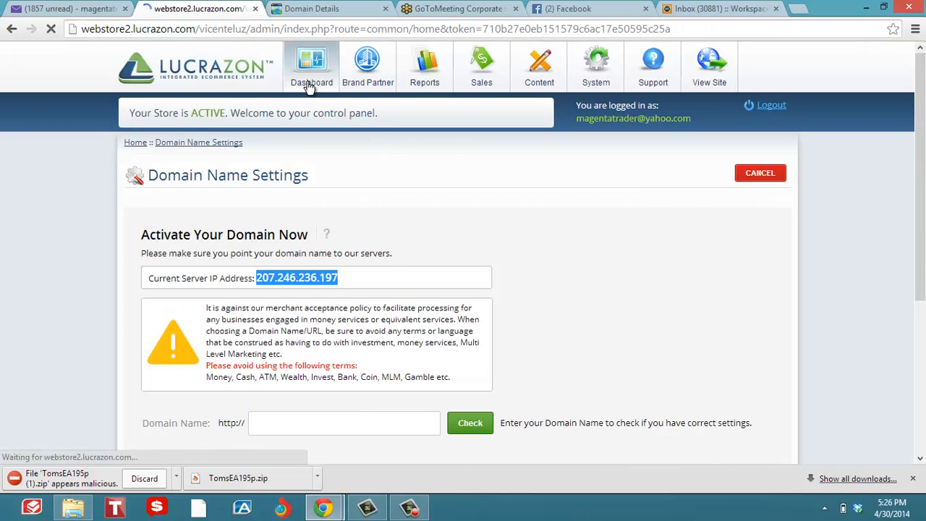
left_click(311, 65)
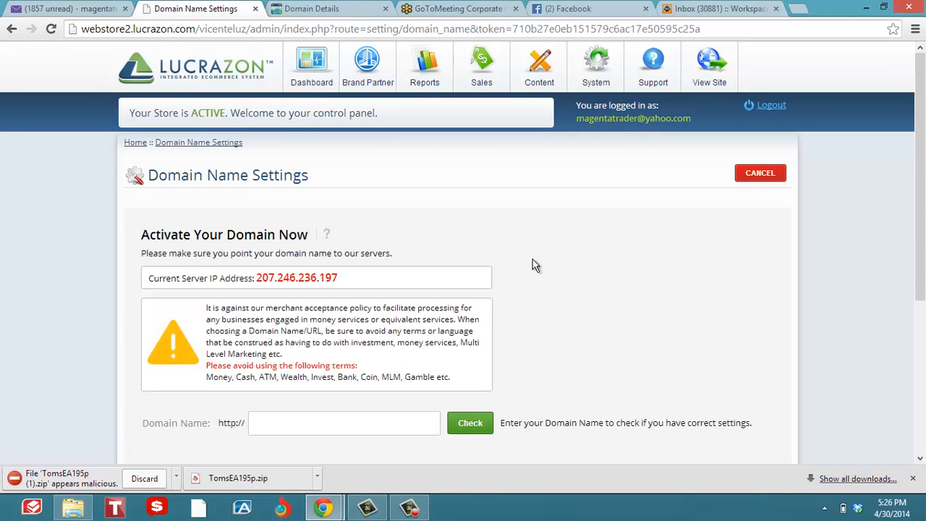
type("lu")
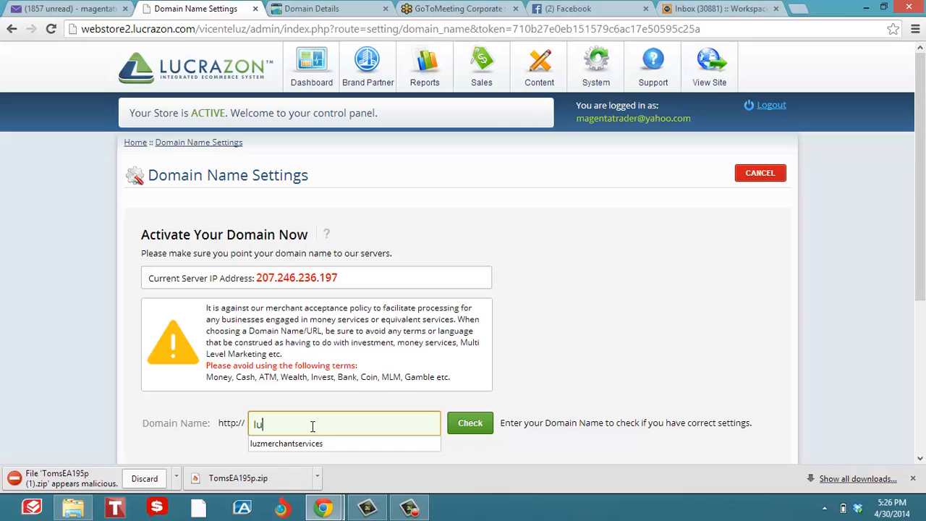
left_click(286, 443)
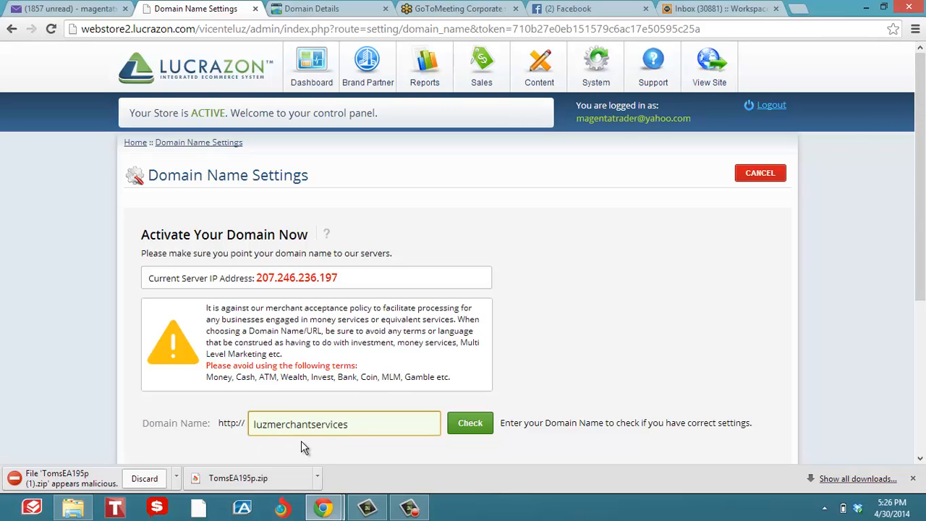
type(".com")
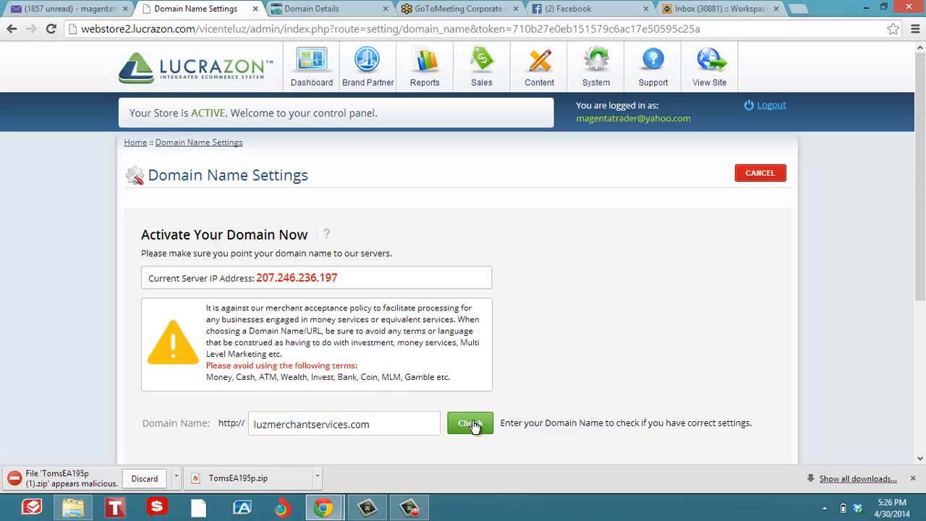
- Run the domain check, confirming luzmerchantservices.com is ready to activate
left_click(469, 423)
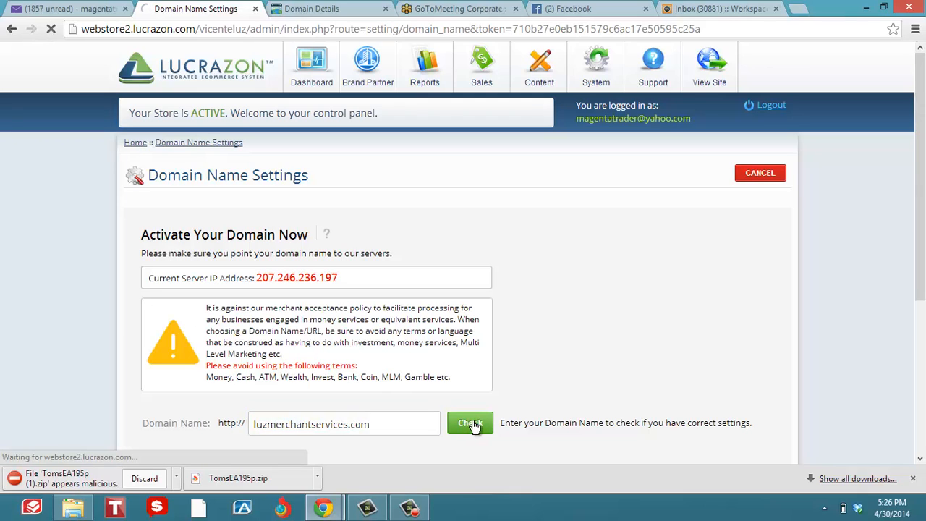
left_click(469, 423)
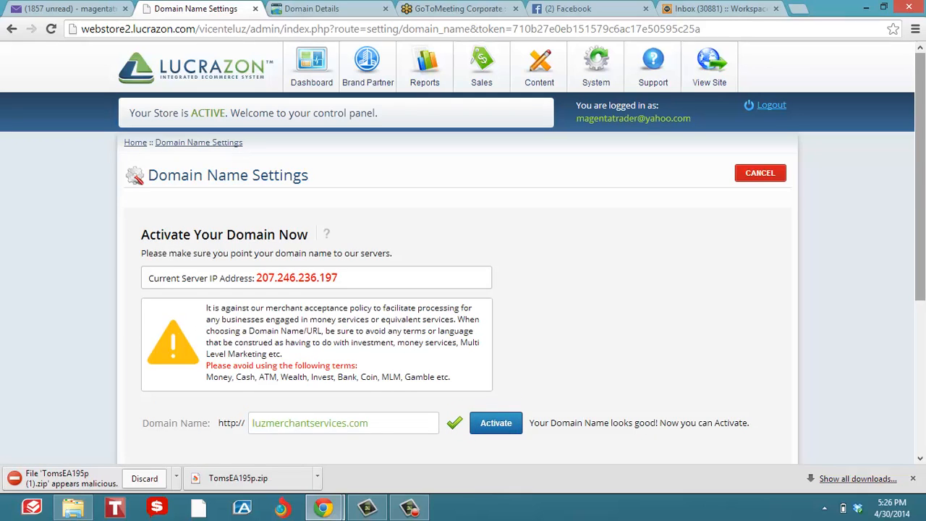
- Activate luzmerchantservices.com as the store's domain after reading the warning
scroll("down", 3)
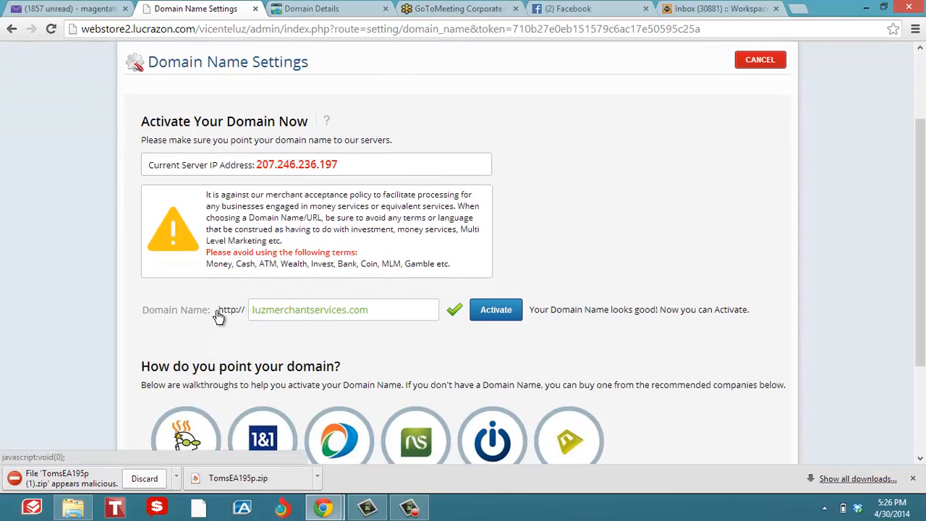
mouse_move(333, 322)
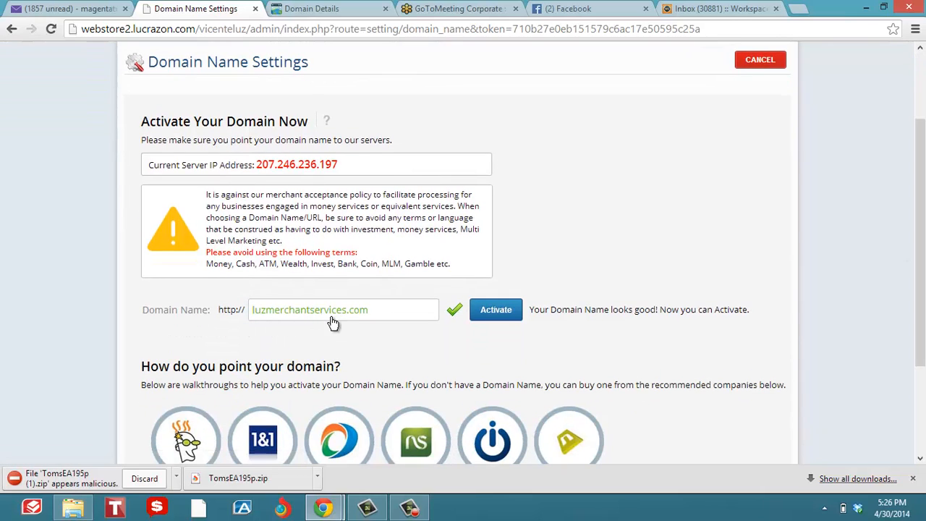
mouse_move(382, 322)
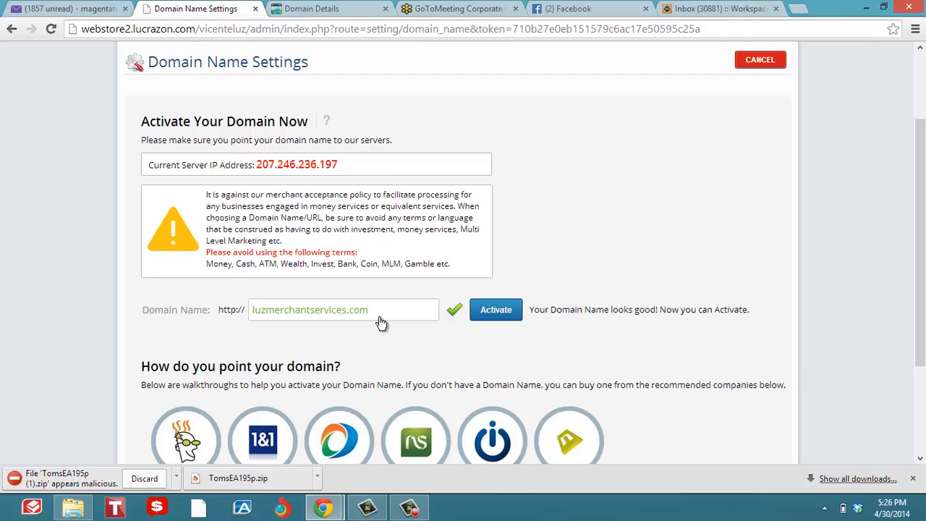
mouse_move(220, 278)
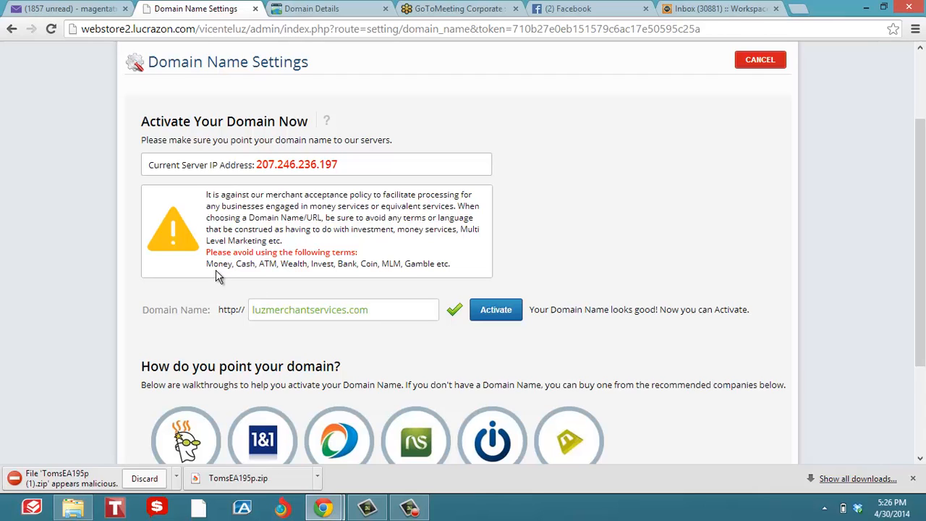
mouse_move(332, 280)
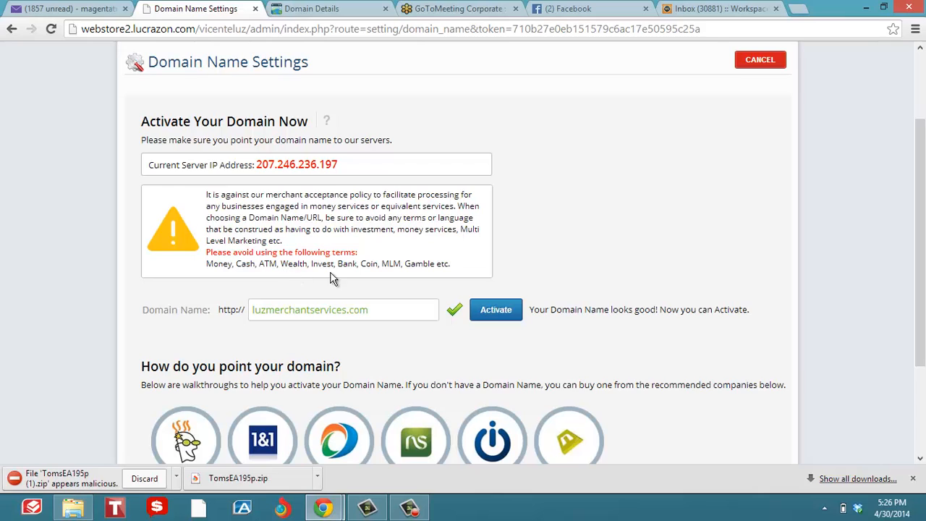
mouse_move(424, 278)
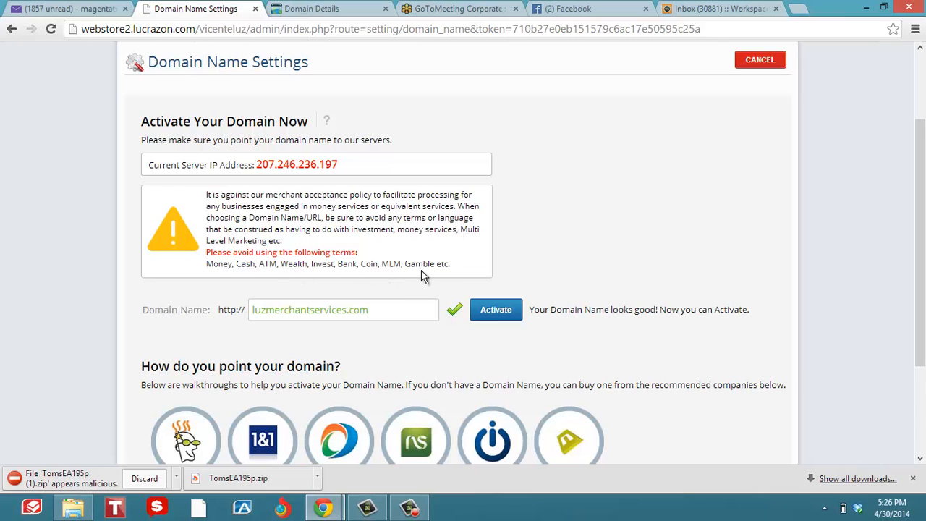
mouse_move(427, 262)
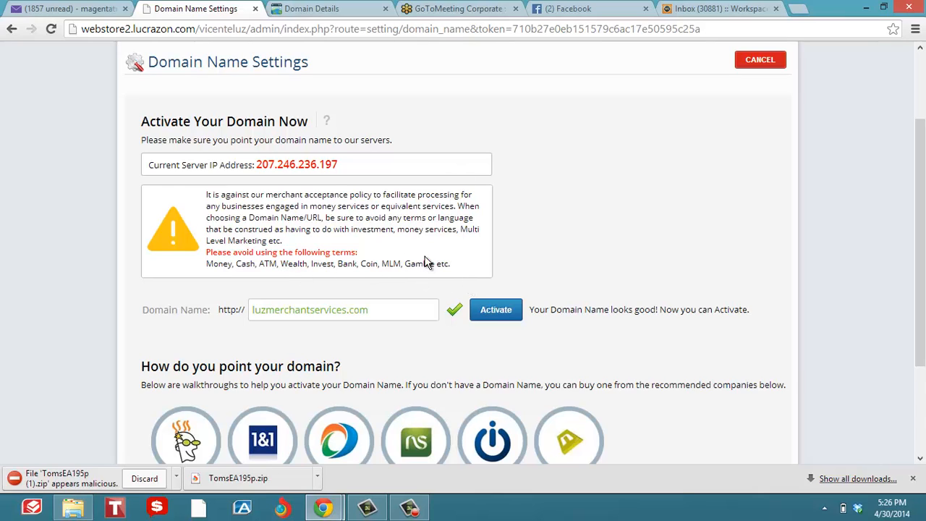
mouse_move(533, 273)
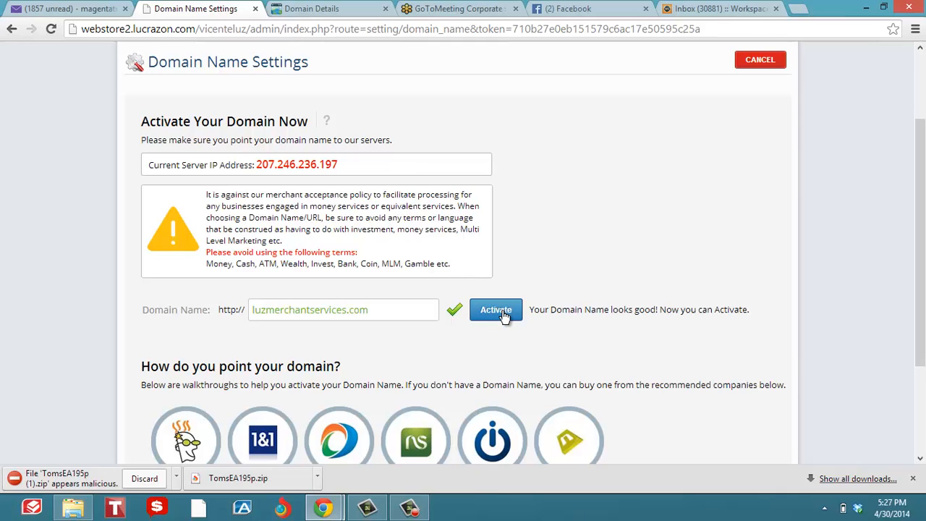
left_click(495, 310)
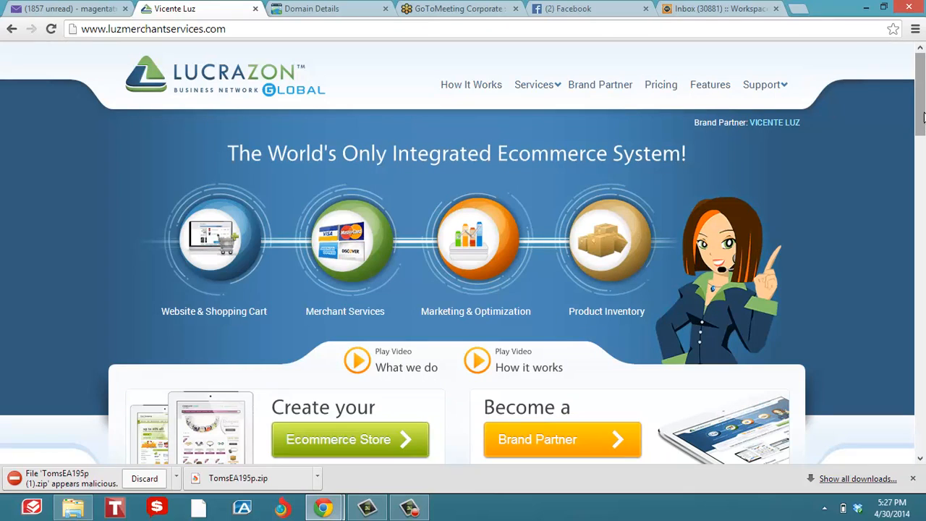
mouse_move(324, 70)
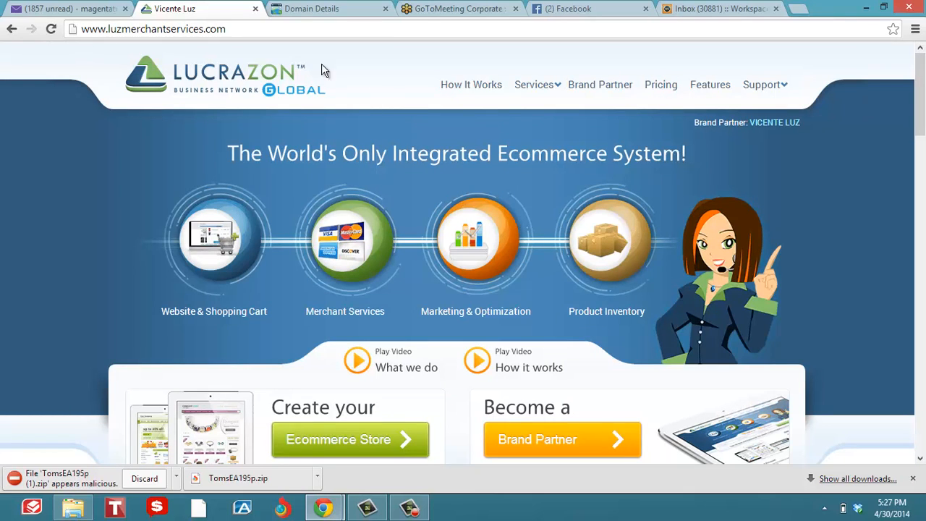
mouse_move(923, 145)
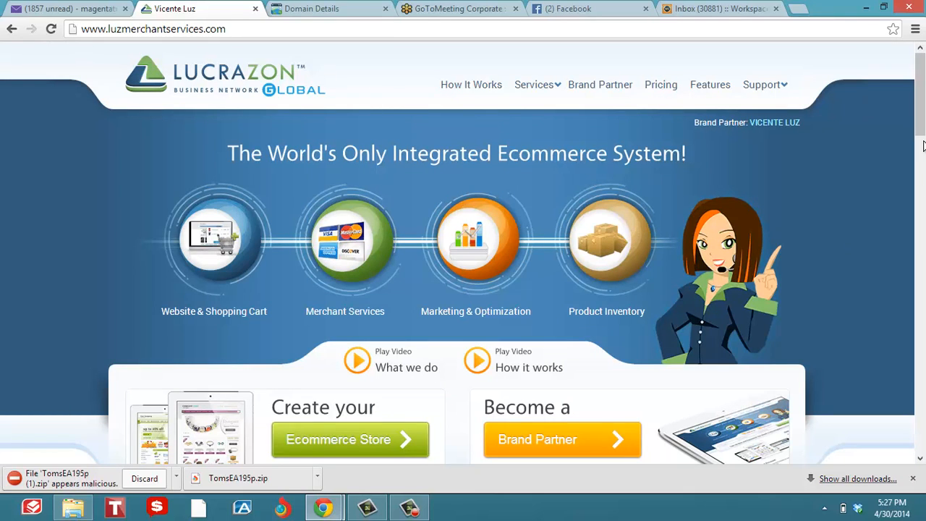
scroll("down", 3)
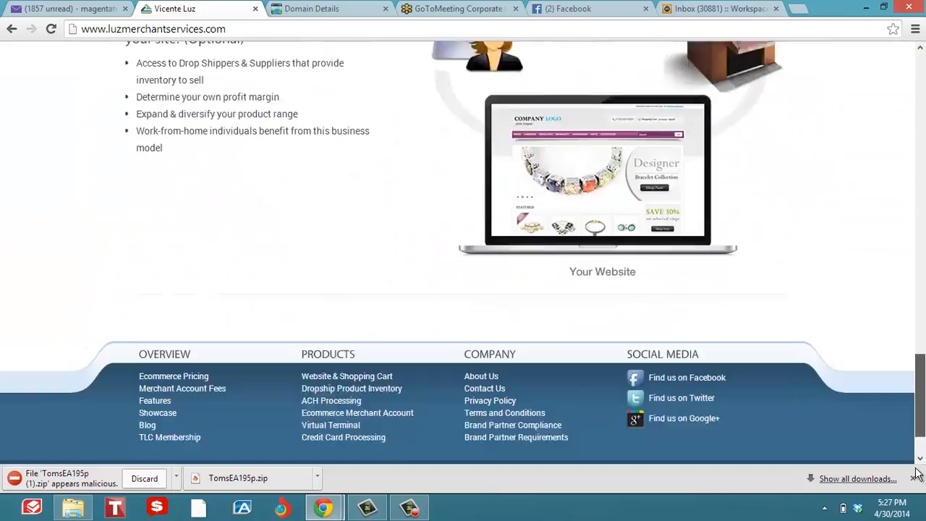
scroll("up", 3)
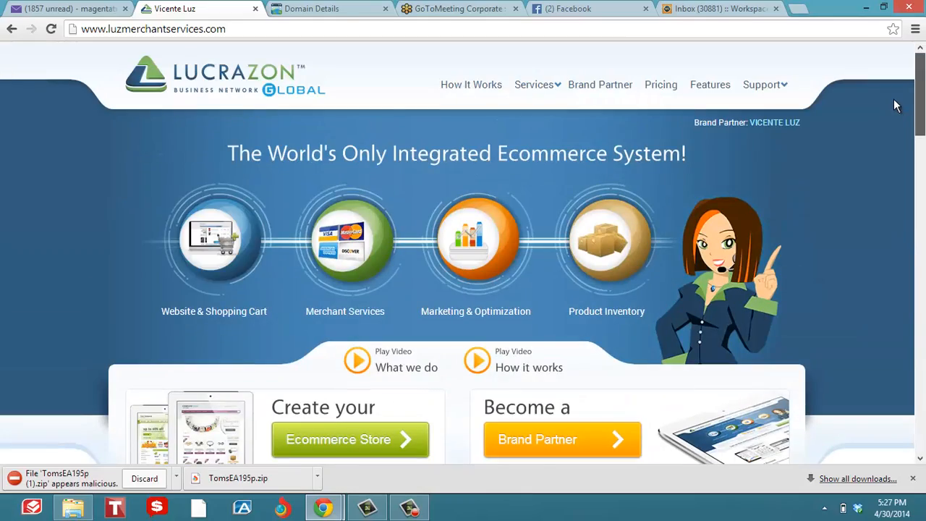